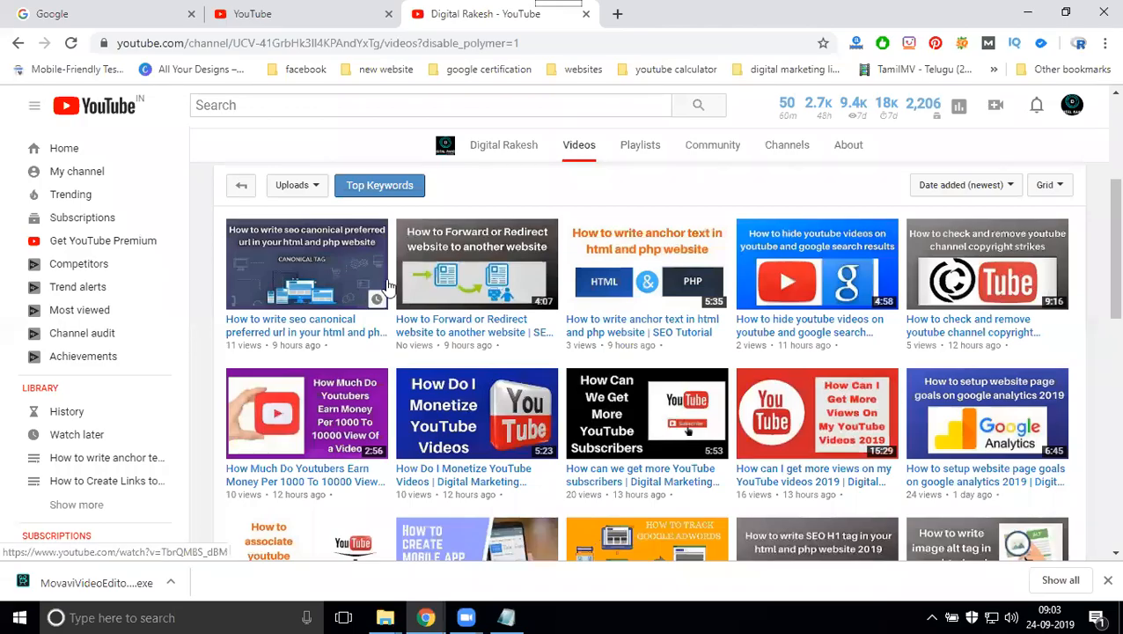
Go to Video Manager from the channel page to see the Studio uploads list
{"action": "scroll", "scroll_direction": "up", "scroll_amount": 3}
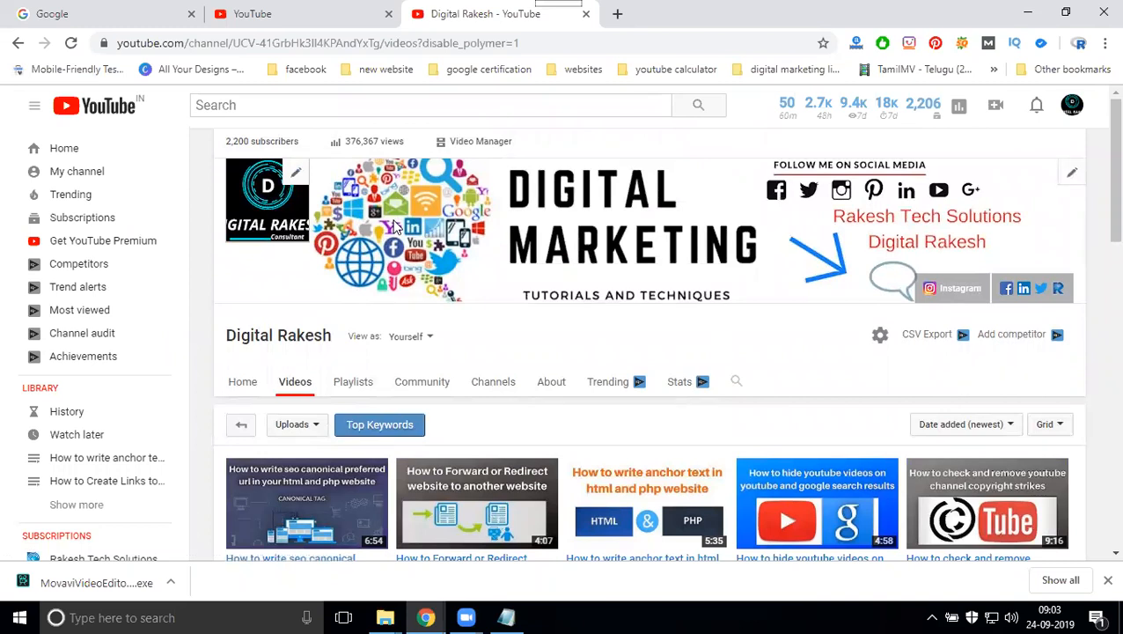
{"action": "mouse_move", "coordinate": [469, 145]}
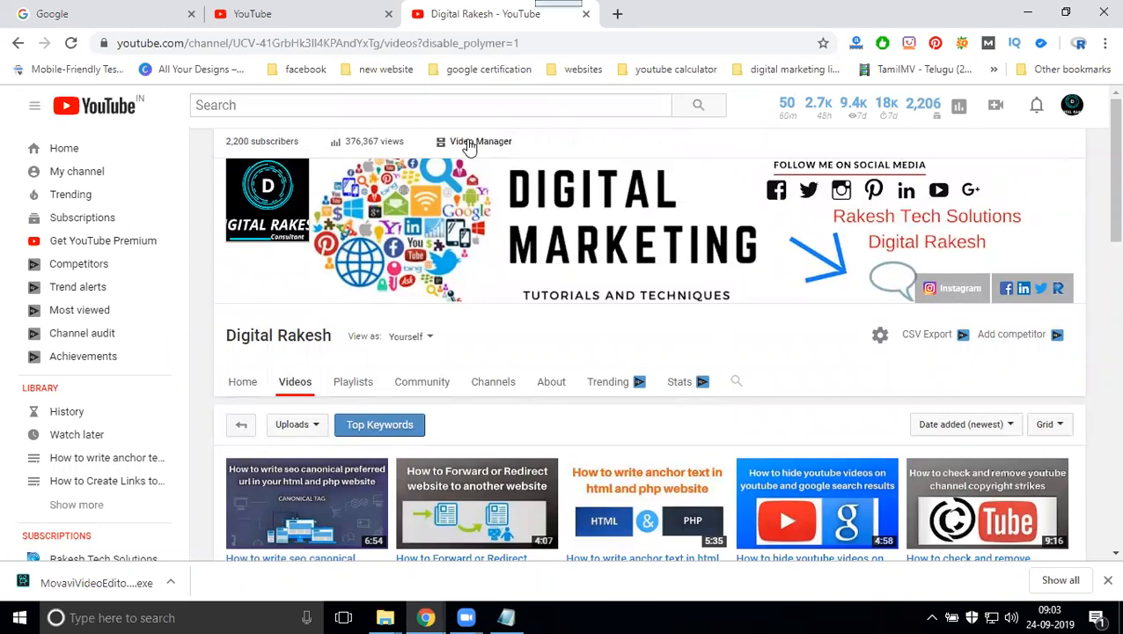
{"action": "left_click", "coordinate": [480, 141]}
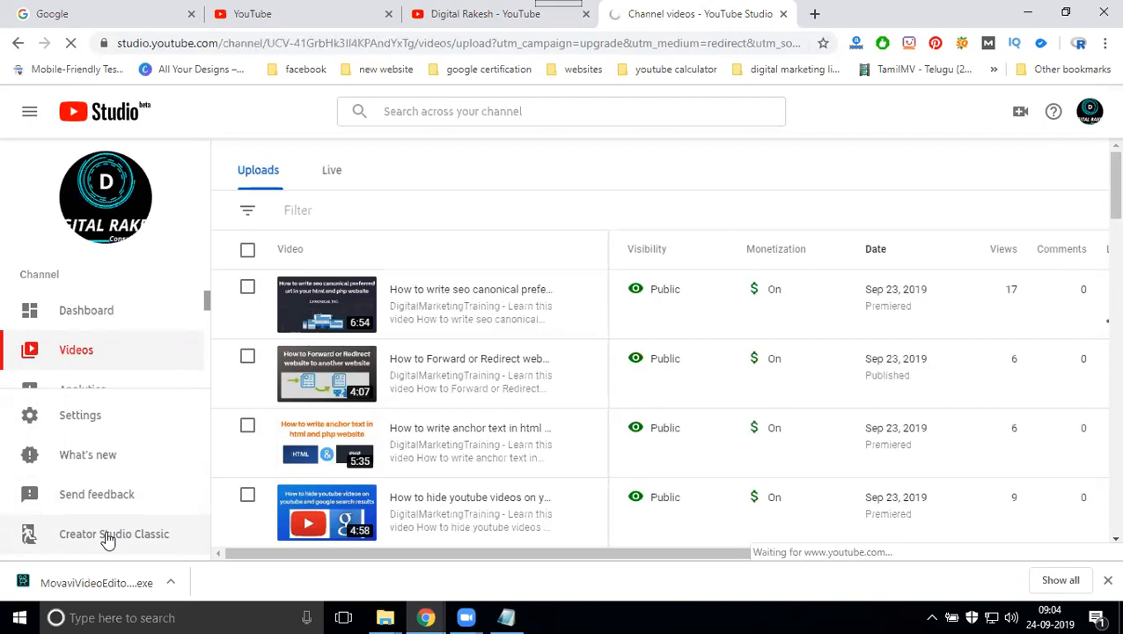
Switch to Creator Studio Classic and load analytics via the canonical URL video's 17 views count
{"action": "left_click", "coordinate": [114, 533]}
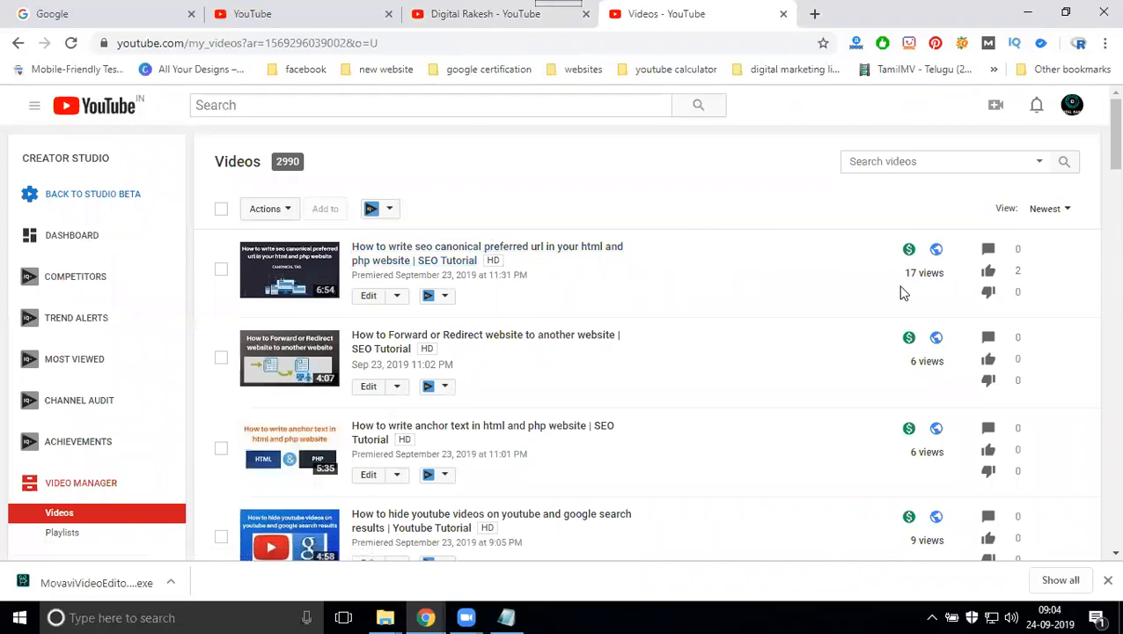
{"action": "mouse_move", "coordinate": [911, 273]}
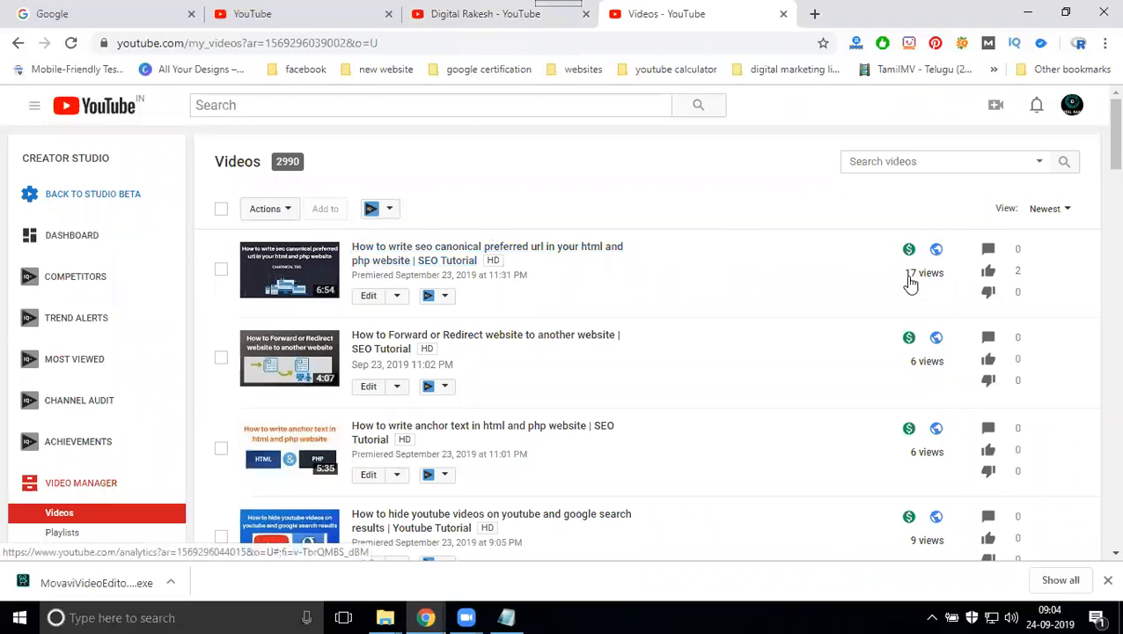
{"action": "mouse_move", "coordinate": [968, 285]}
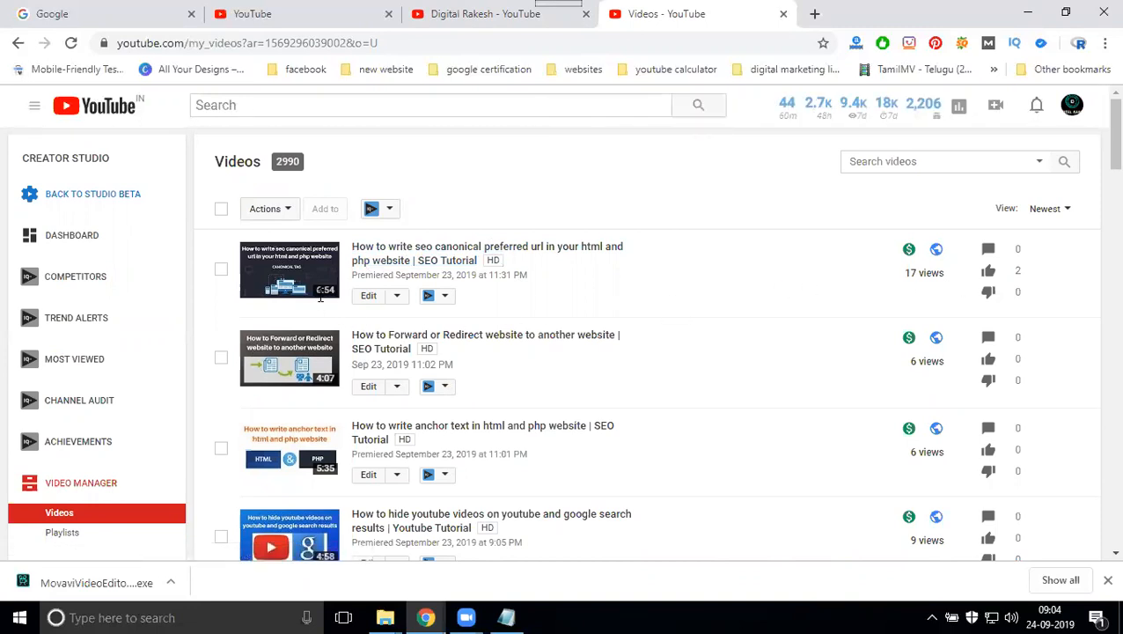
{"action": "mouse_move", "coordinate": [925, 284]}
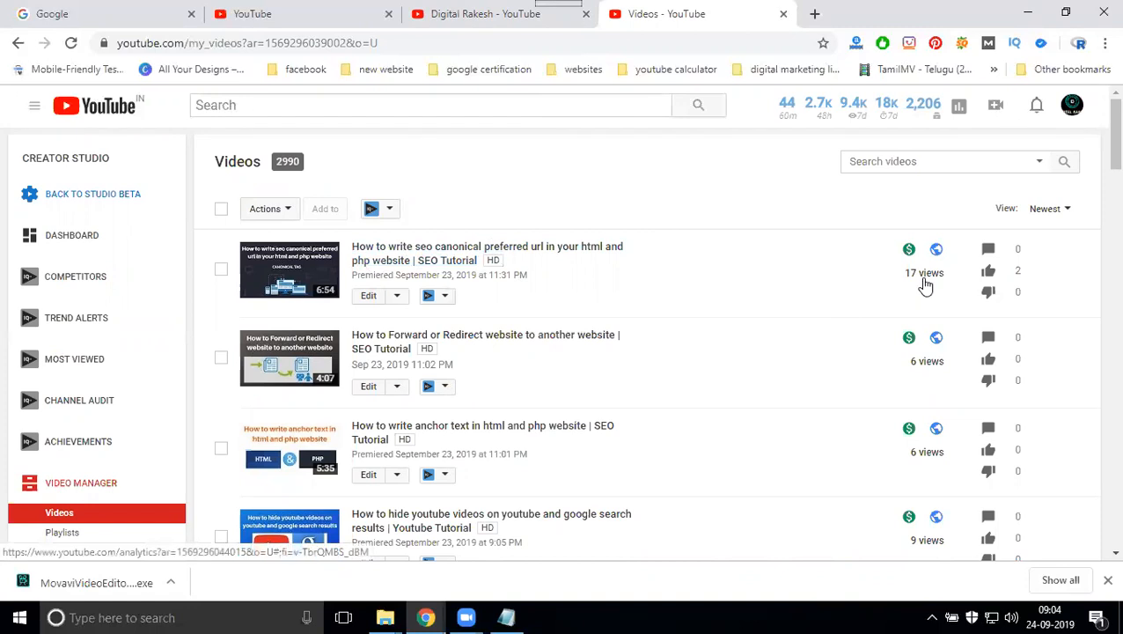
{"action": "left_click", "coordinate": [988, 270]}
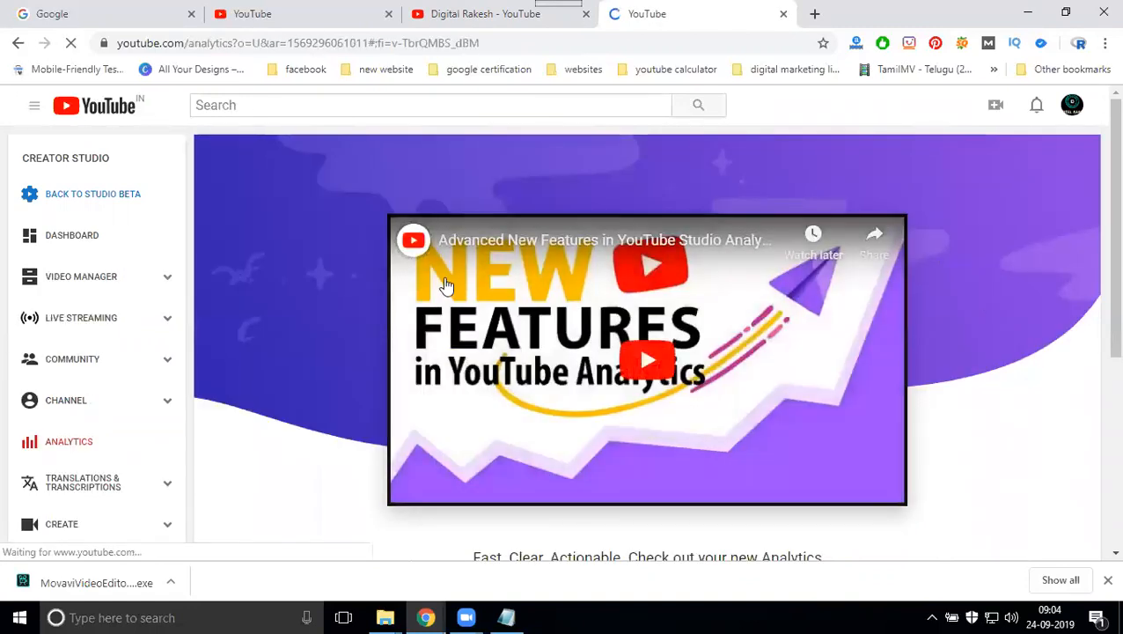
{"action": "scroll", "scroll_direction": "down", "scroll_amount": 3}
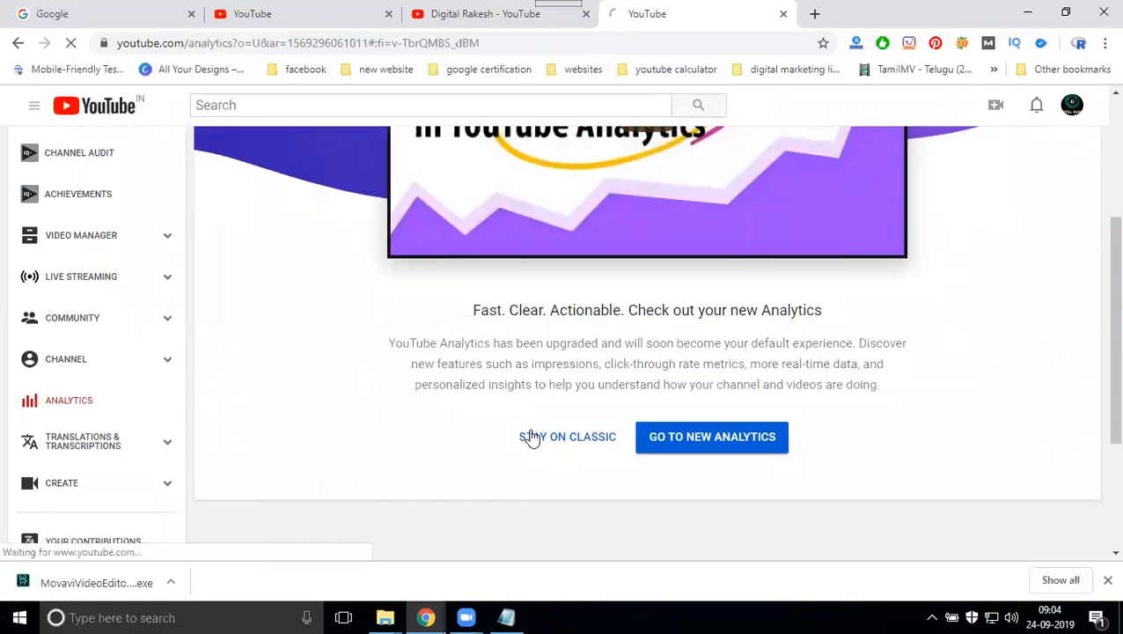
{"action": "left_click", "coordinate": [568, 436]}
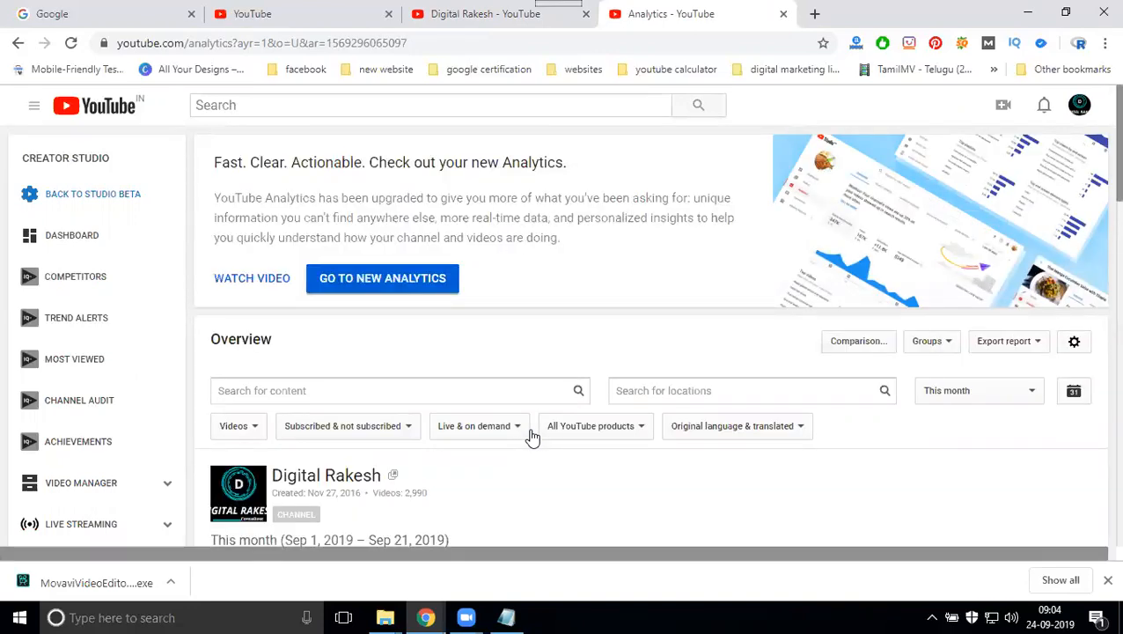
{"action": "scroll", "scroll_direction": "down", "scroll_amount": 3}
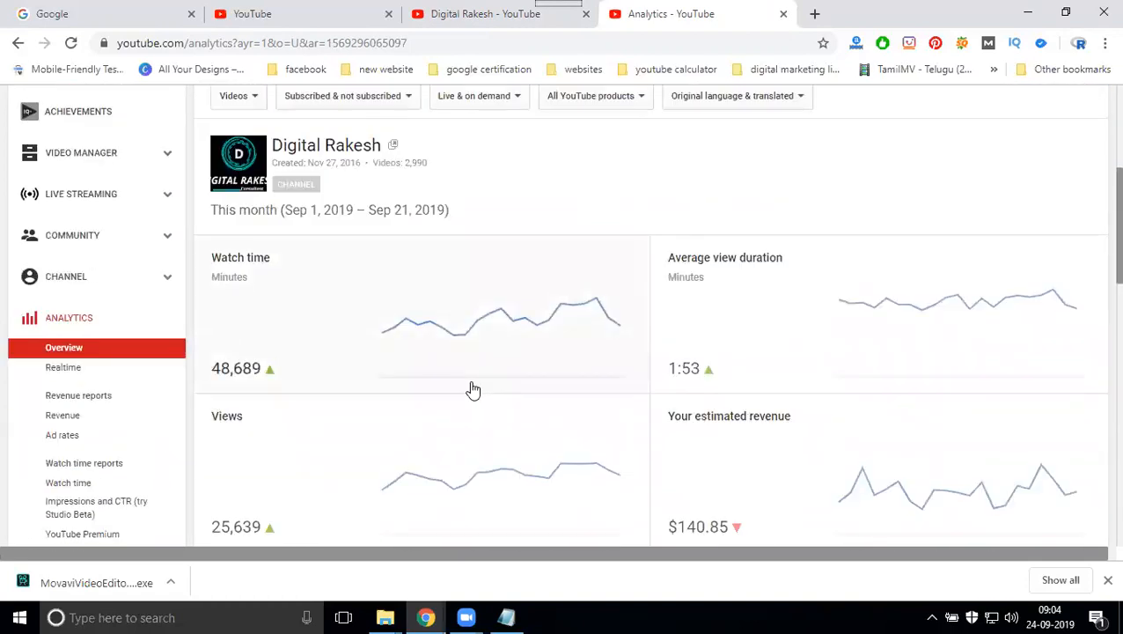
{"action": "scroll", "scroll_direction": "down", "scroll_amount": 3}
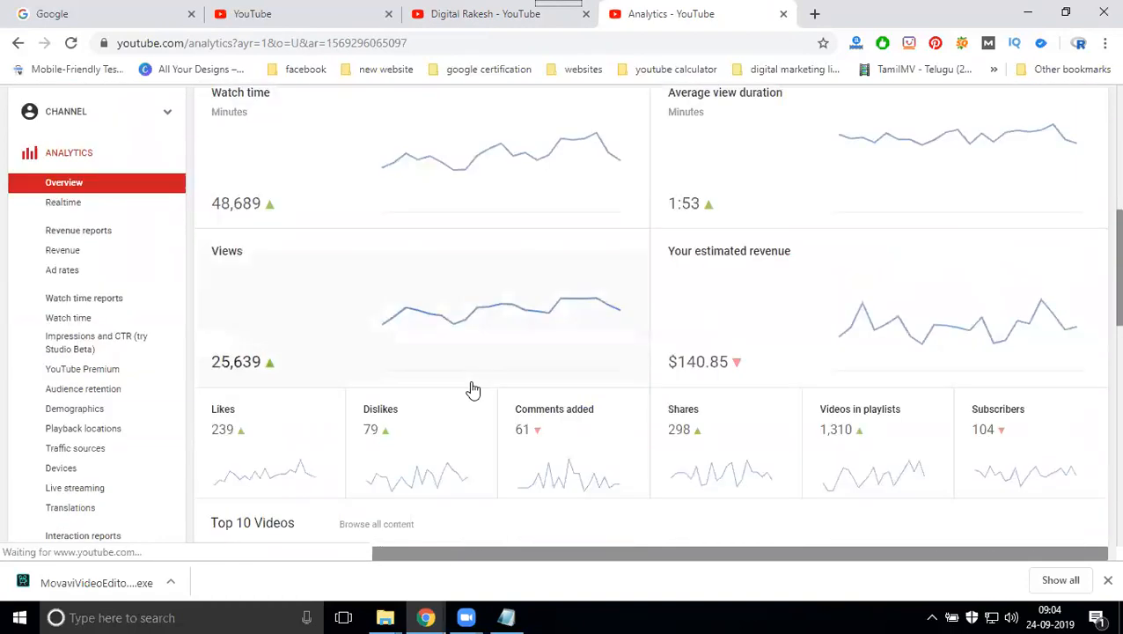
{"action": "scroll", "scroll_direction": "up", "scroll_amount": 3}
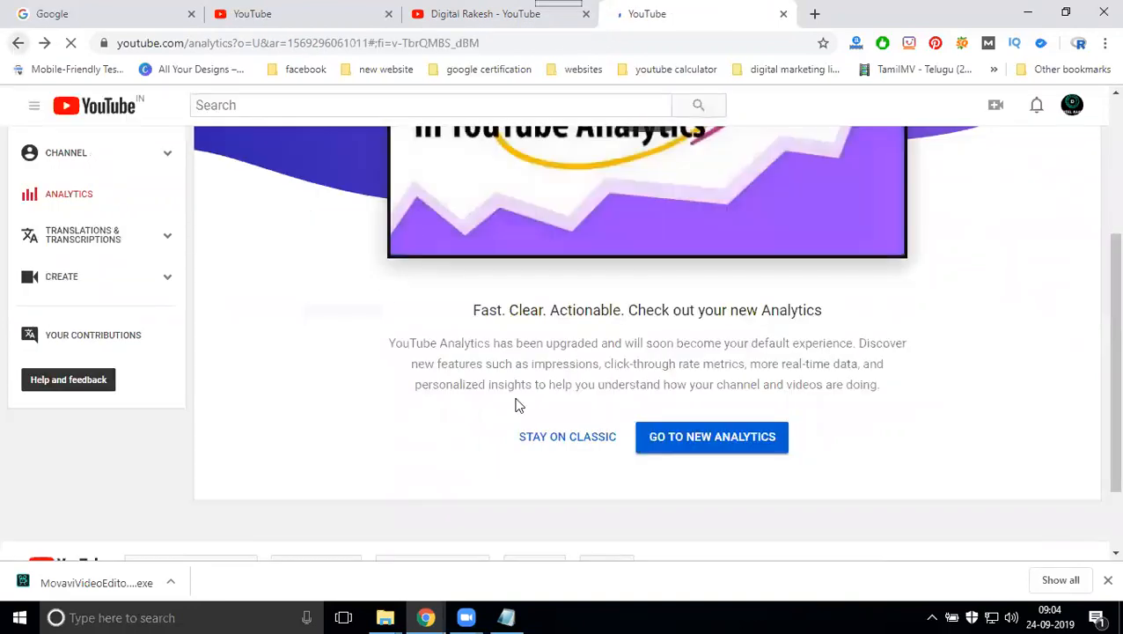
Show the canonical URL video's new analytics overview: 20 views, 50 watch-time minutes
{"action": "left_click", "coordinate": [711, 437]}
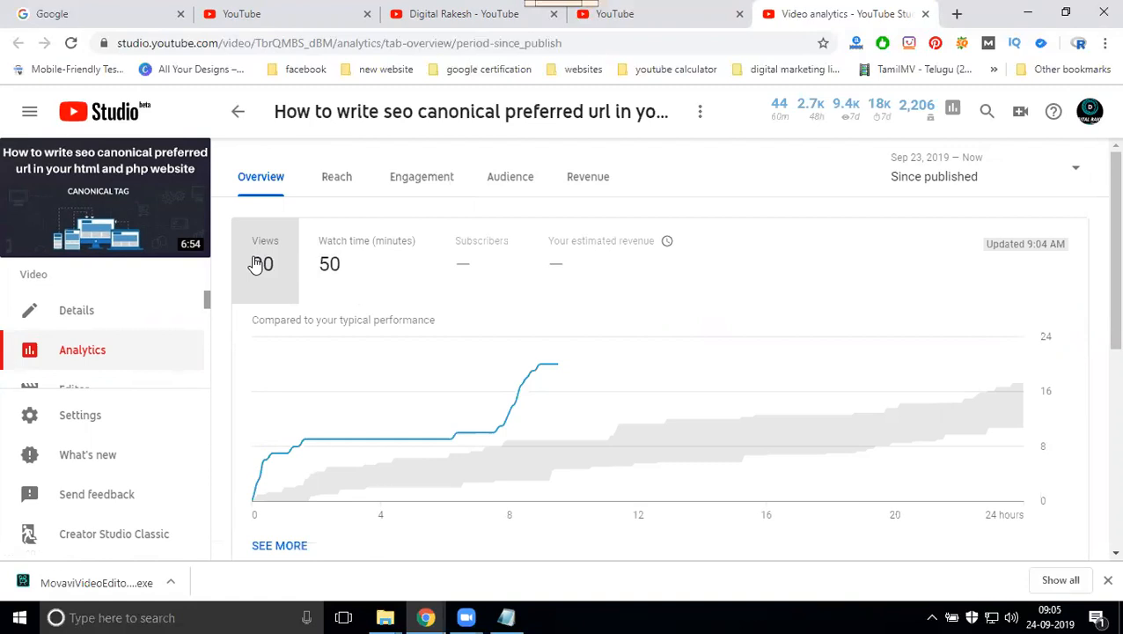
{"action": "mouse_move", "coordinate": [358, 278]}
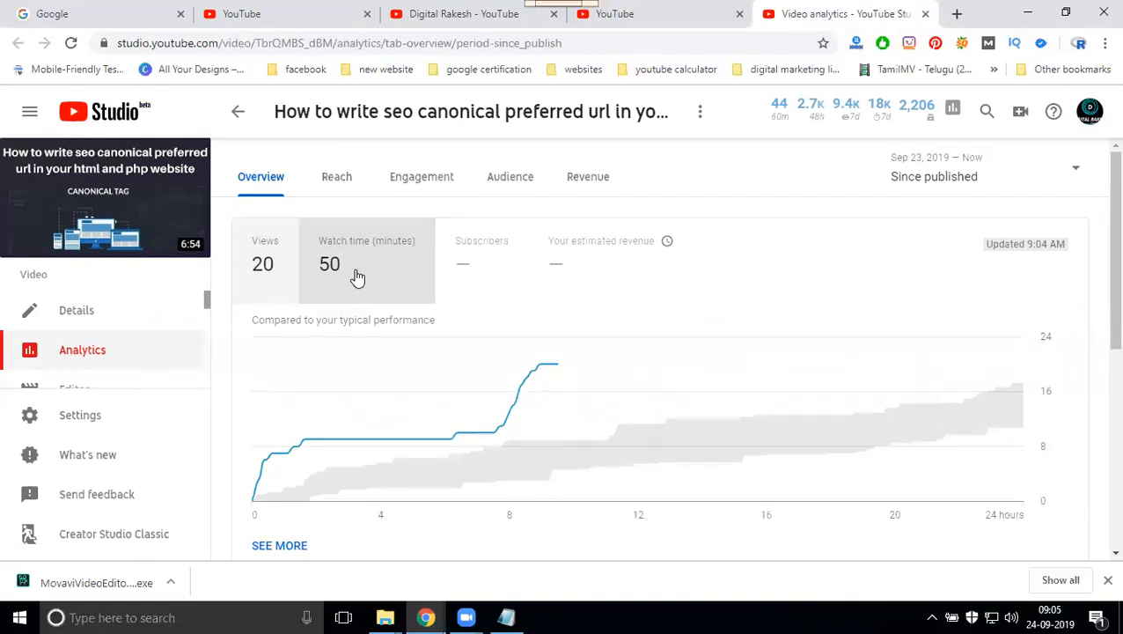
{"action": "mouse_move", "coordinate": [351, 270]}
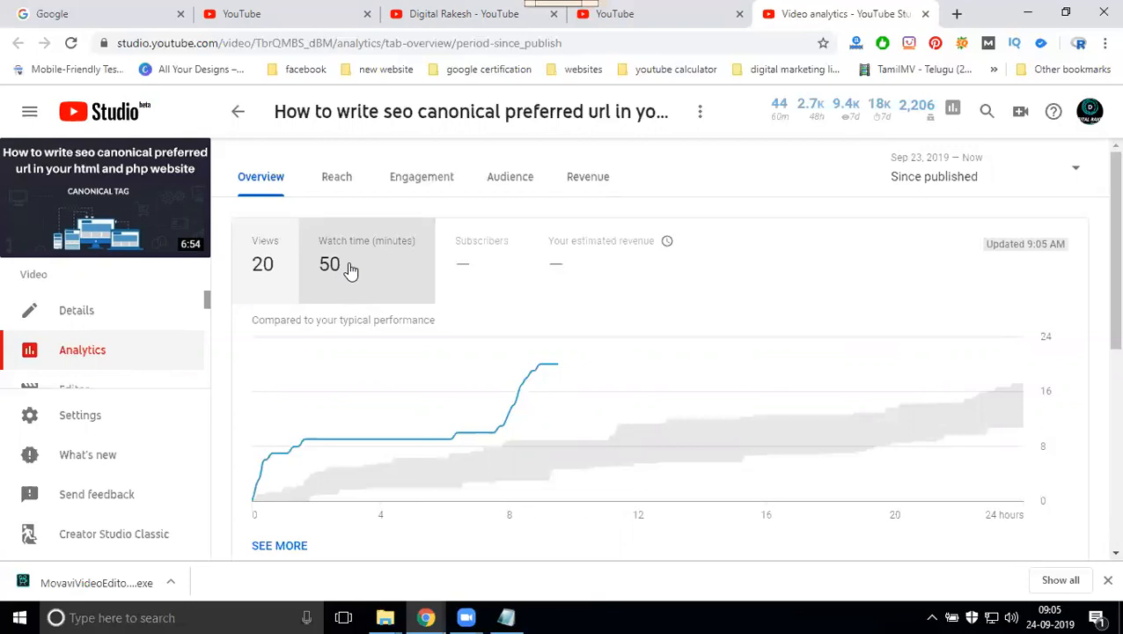
{"action": "mouse_move", "coordinate": [454, 261]}
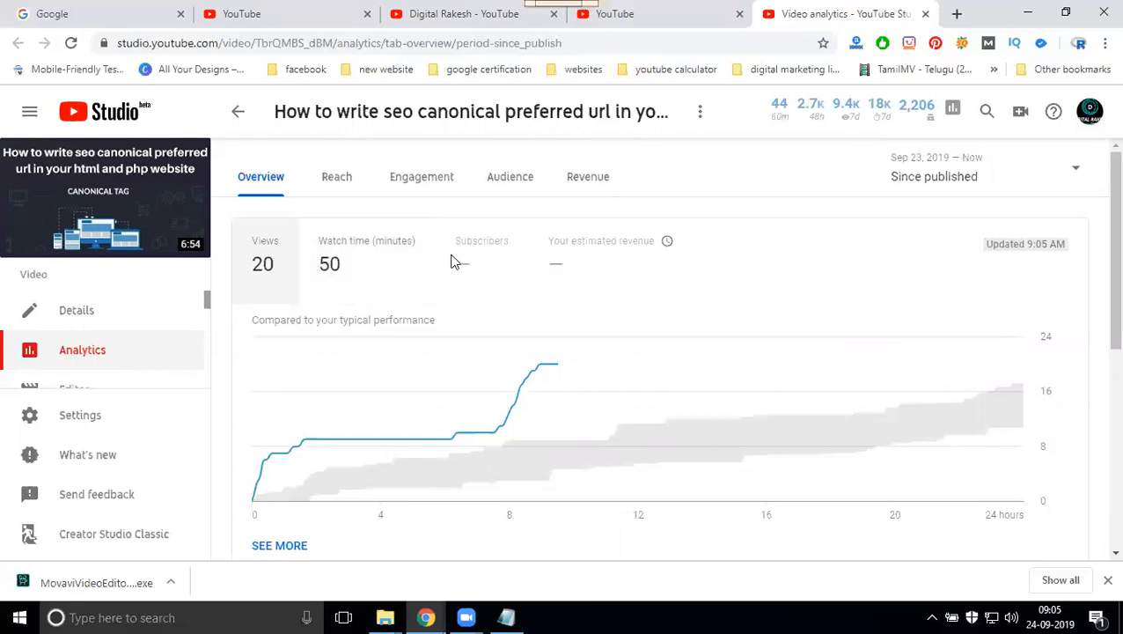
{"action": "mouse_move", "coordinate": [571, 264]}
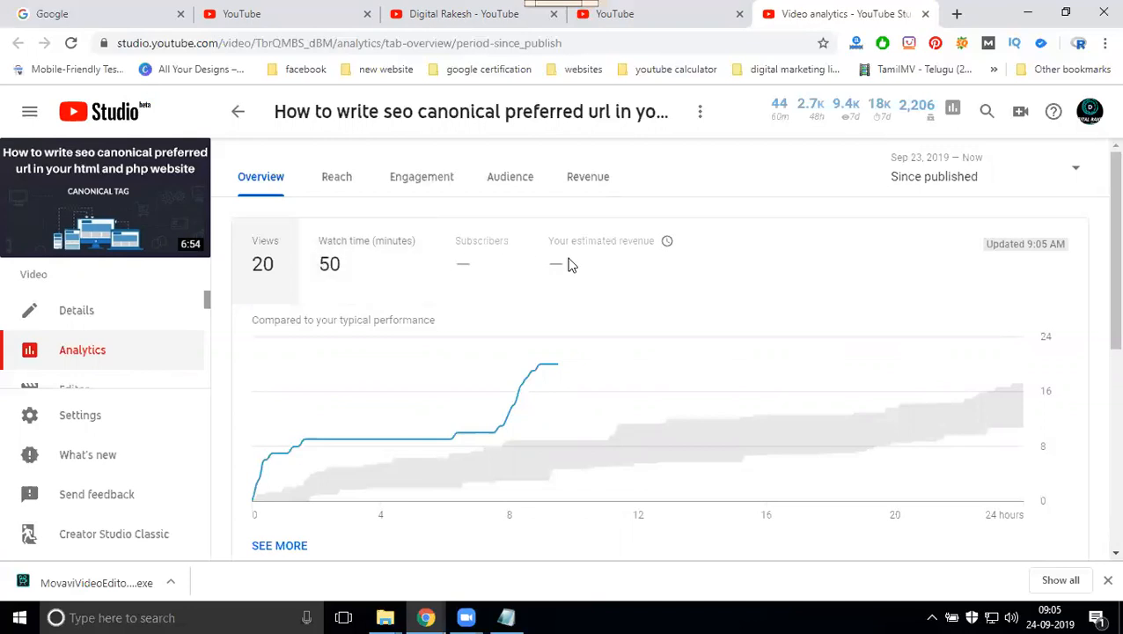
{"action": "mouse_move", "coordinate": [450, 266]}
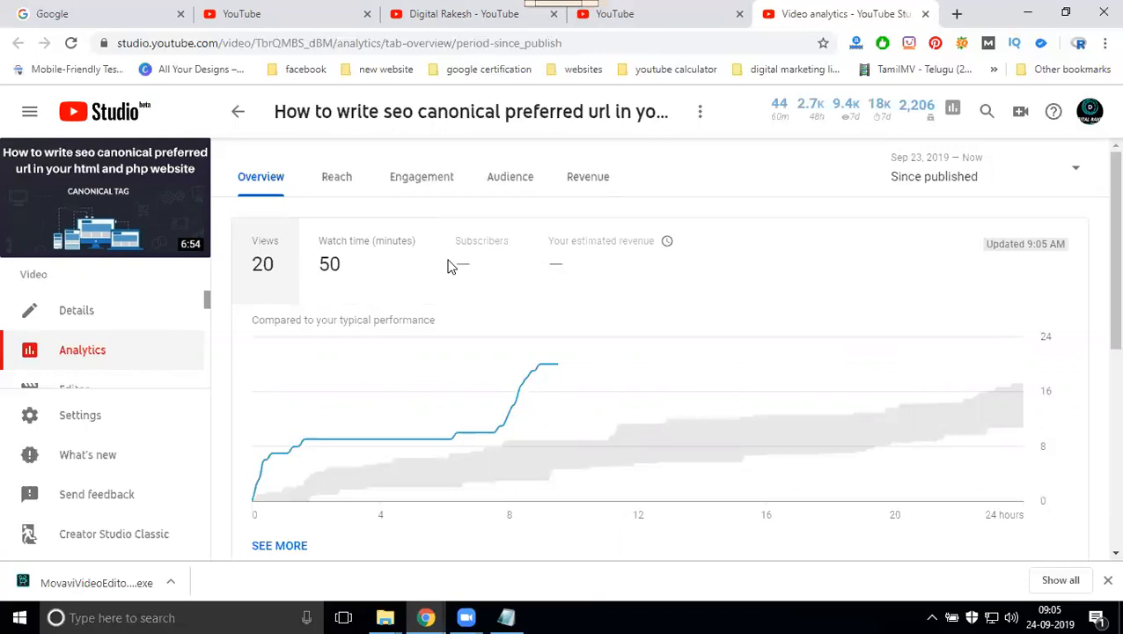
{"action": "mouse_move", "coordinate": [555, 268]}
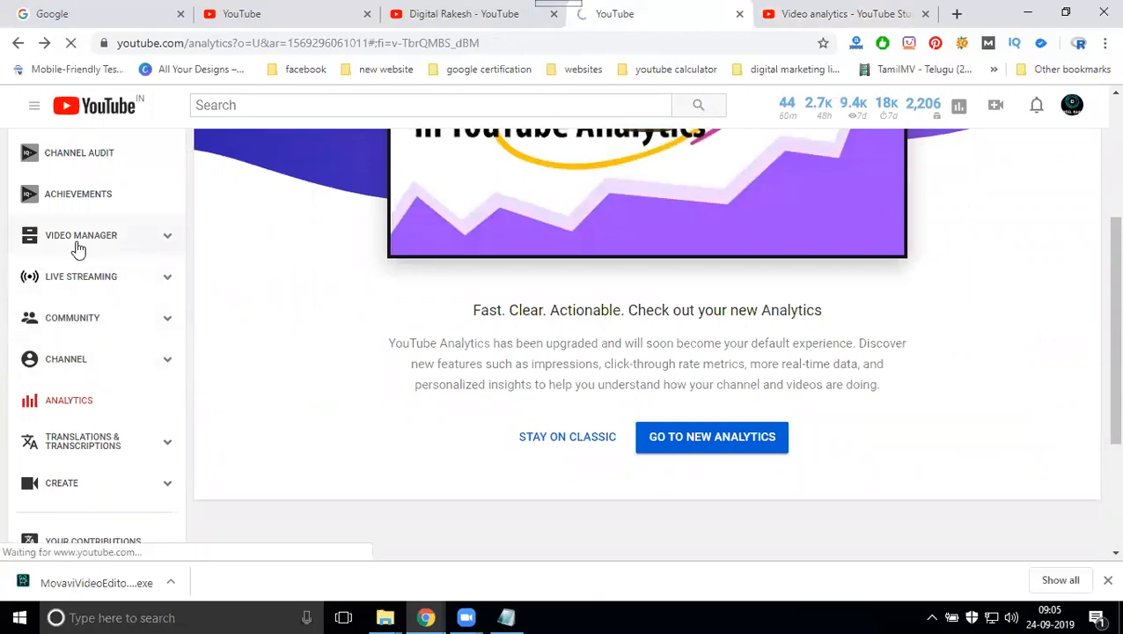
{"action": "left_click", "coordinate": [711, 435]}
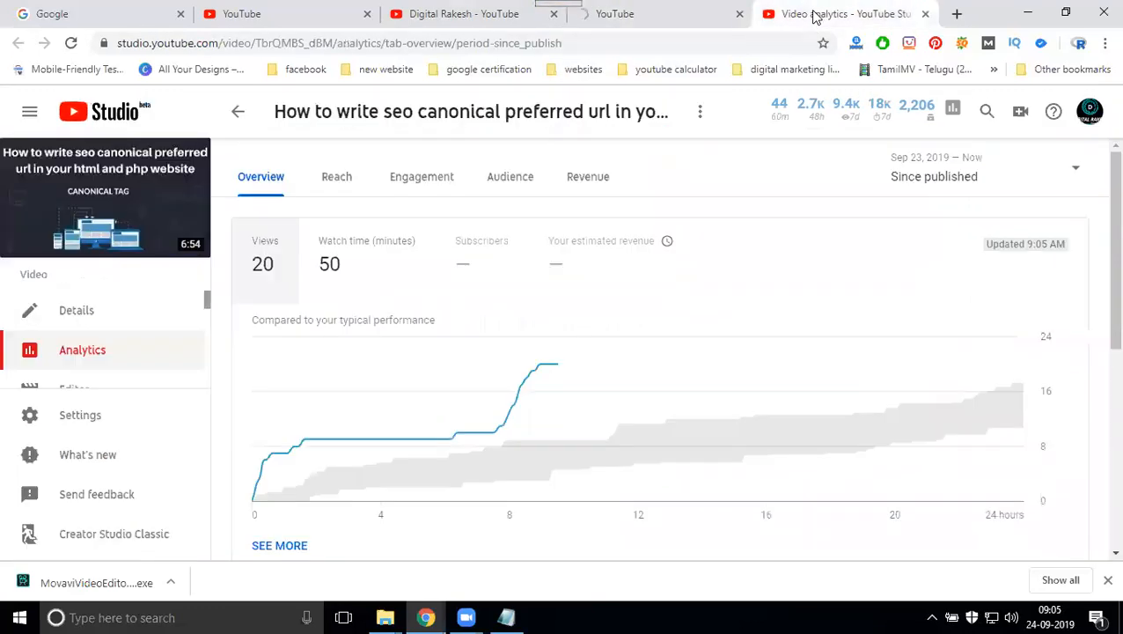
{"action": "mouse_move", "coordinate": [247, 288]}
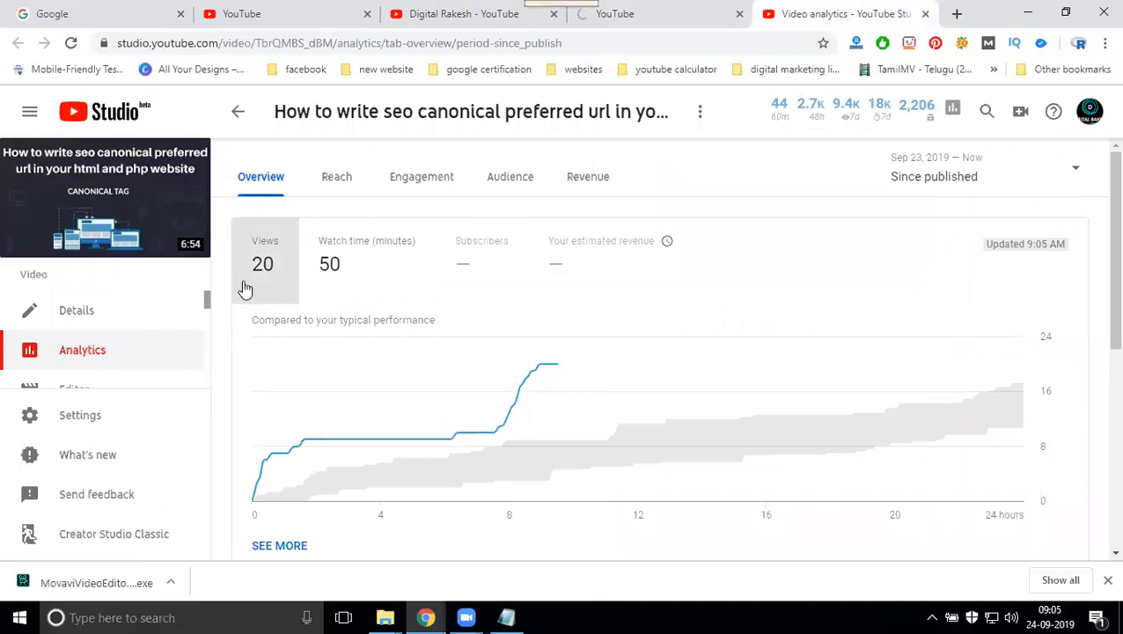
{"action": "mouse_move", "coordinate": [174, 302]}
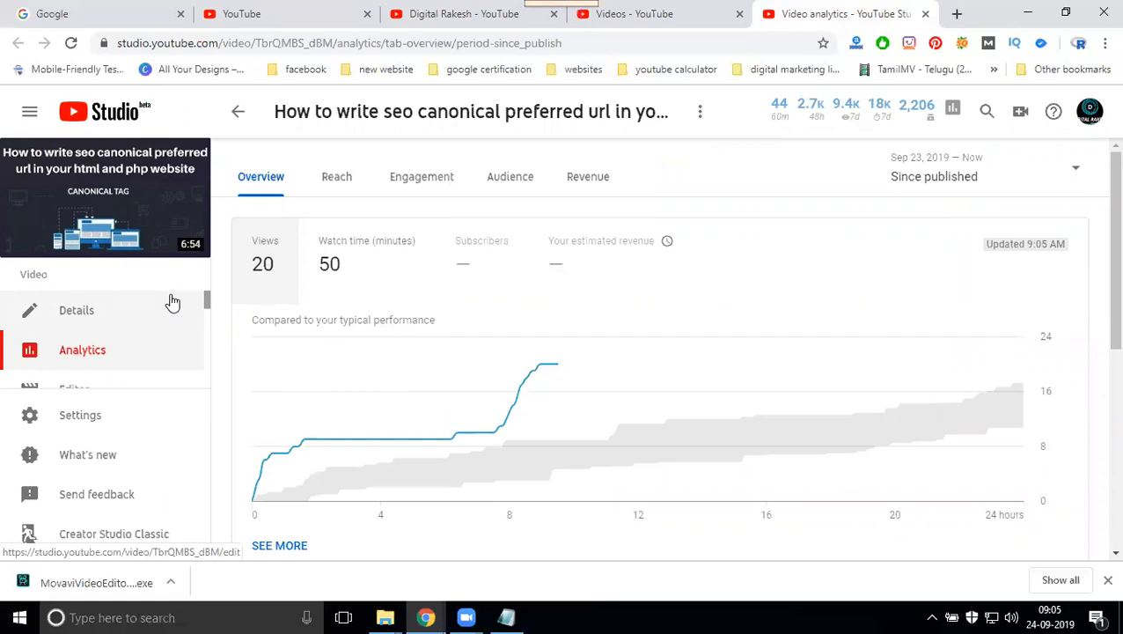
{"action": "mouse_move", "coordinate": [611, 33]}
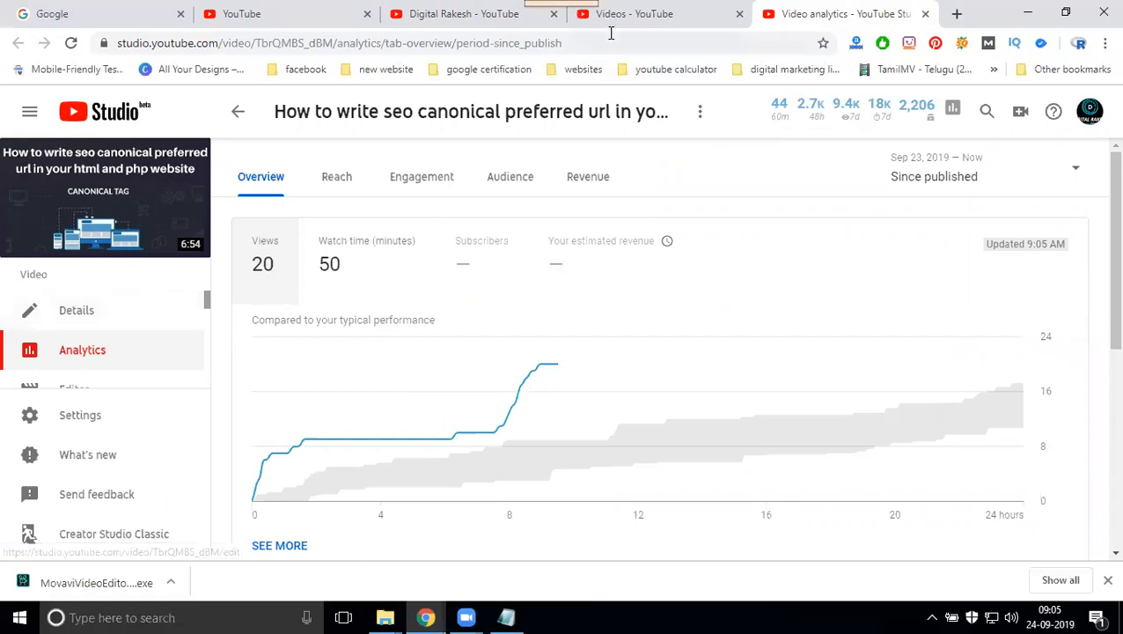
Return to the classic uploads list and go to its third page of September 2019 tutorials
{"action": "left_click", "coordinate": [656, 13]}
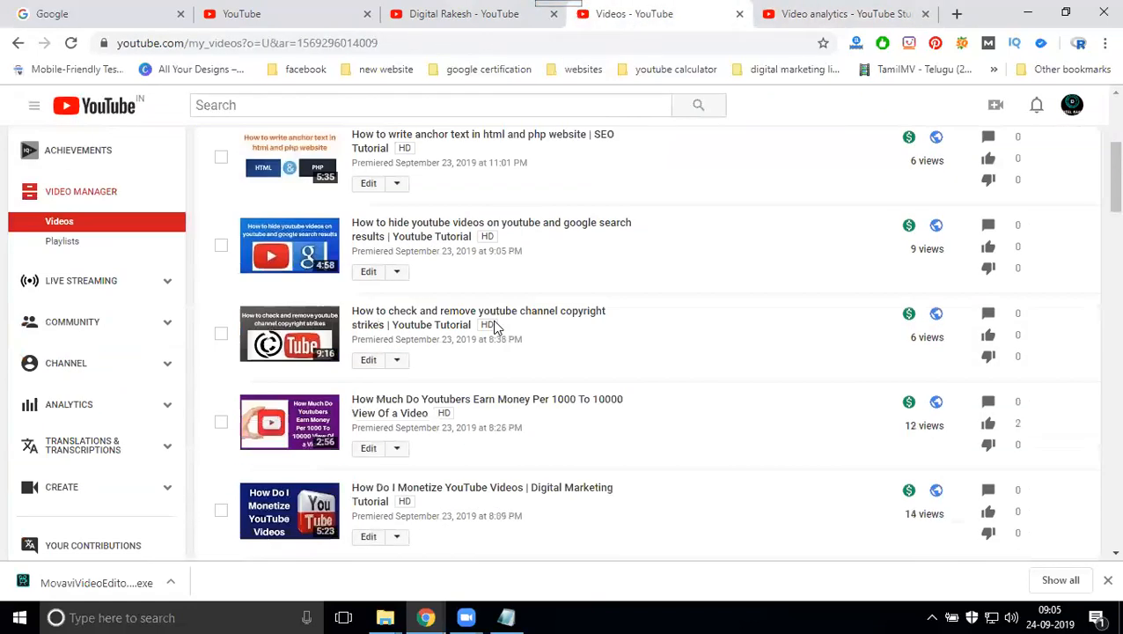
{"action": "scroll", "scroll_direction": "down", "scroll_amount": 3}
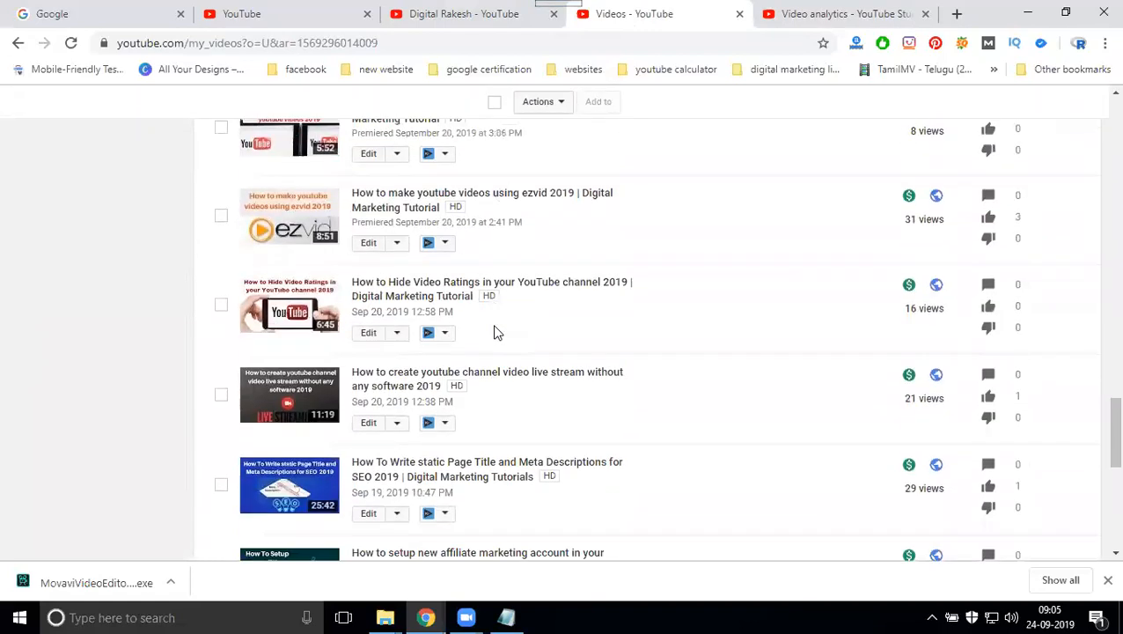
{"action": "scroll", "scroll_direction": "down", "scroll_amount": 3}
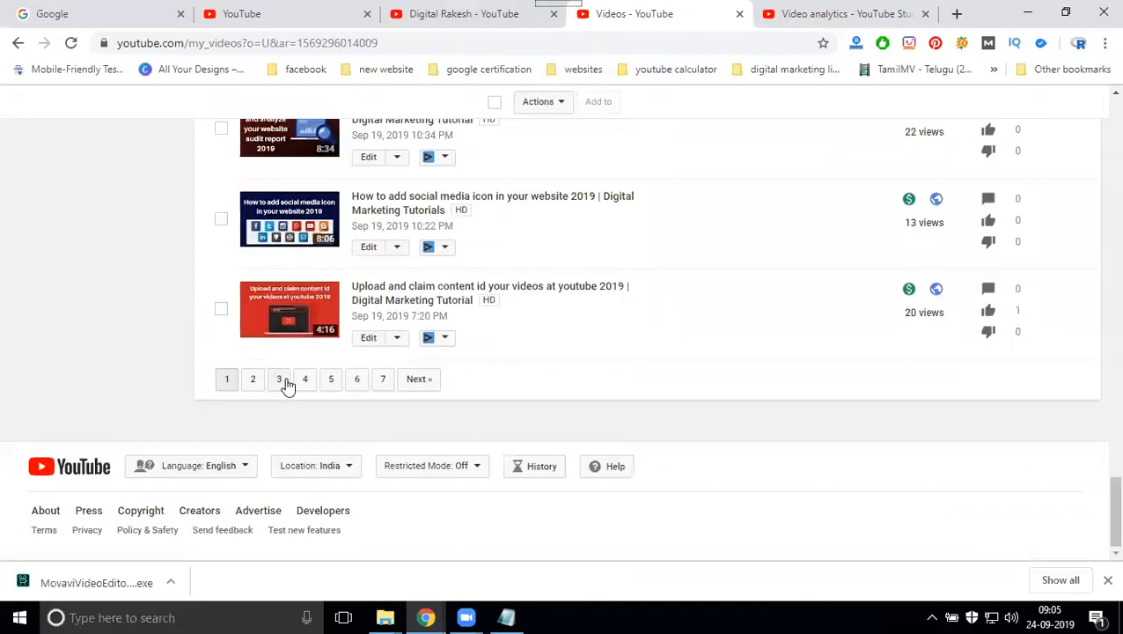
{"action": "left_click", "coordinate": [278, 378]}
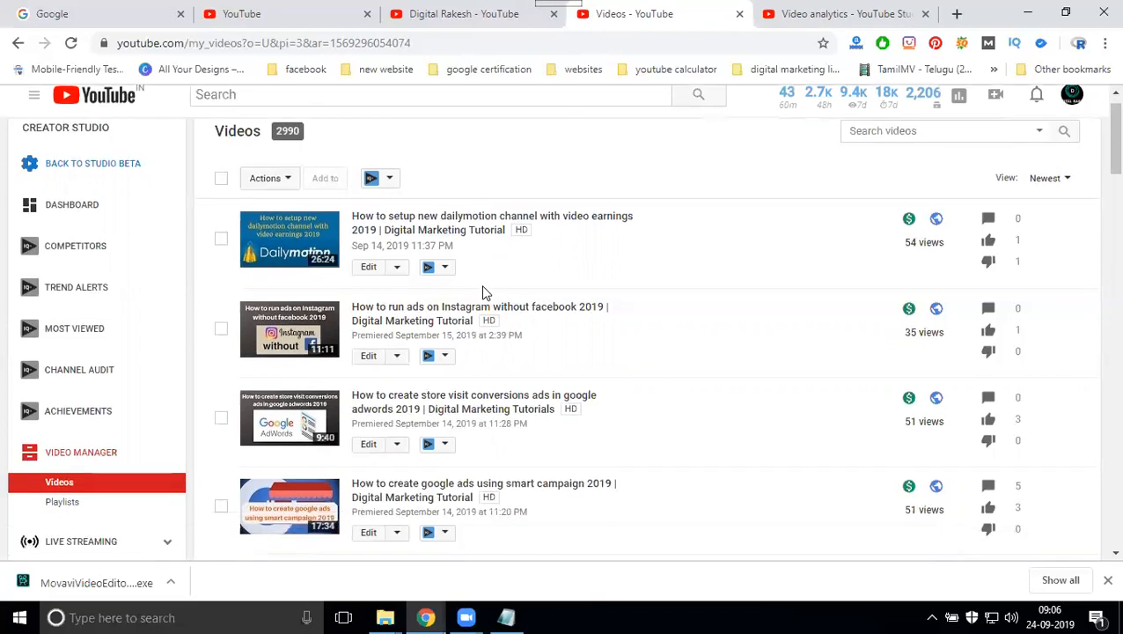
{"action": "scroll", "scroll_direction": "down", "scroll_amount": 3}
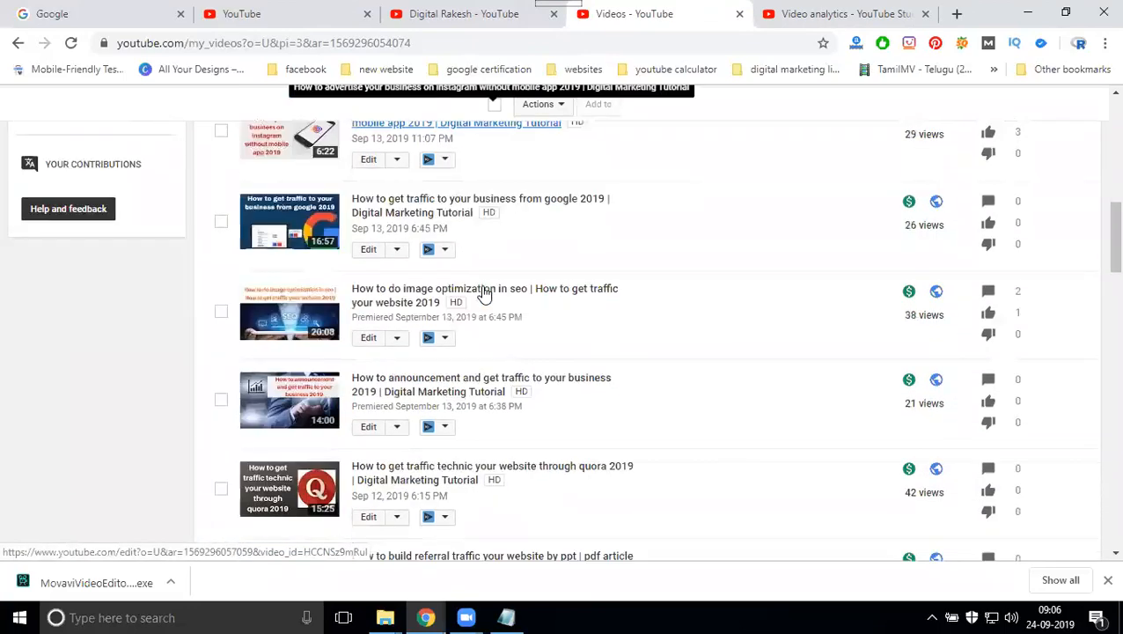
{"action": "scroll", "scroll_direction": "down", "scroll_amount": 3}
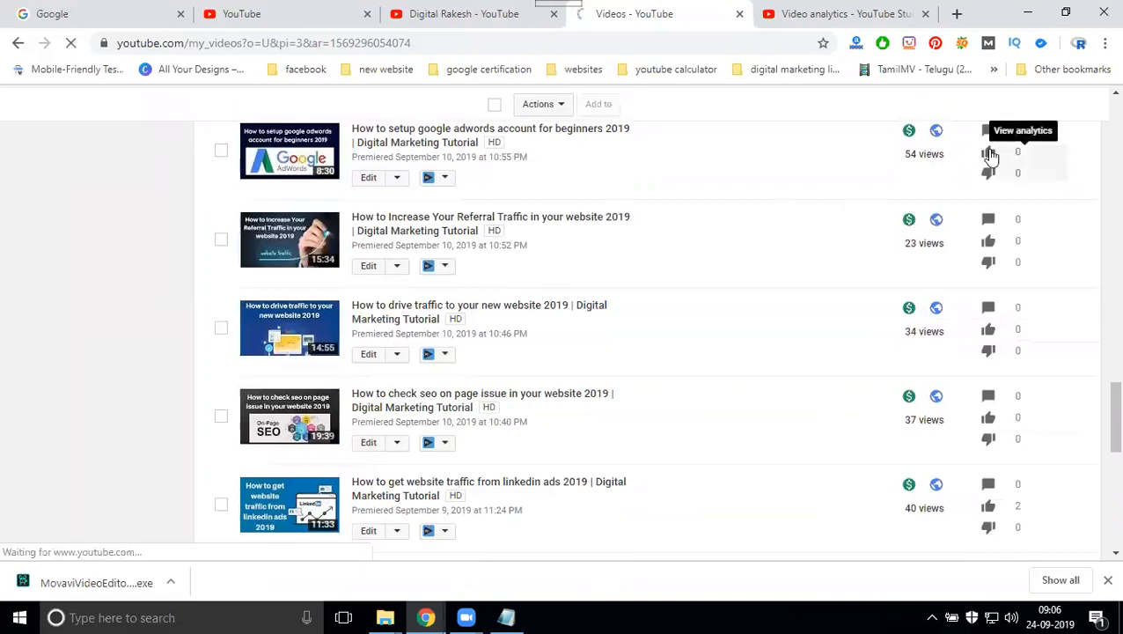
Load the Google AdWords setup video's new analytics overview: 54 views, 101 minutes, $0.51
{"action": "left_click", "coordinate": [988, 154]}
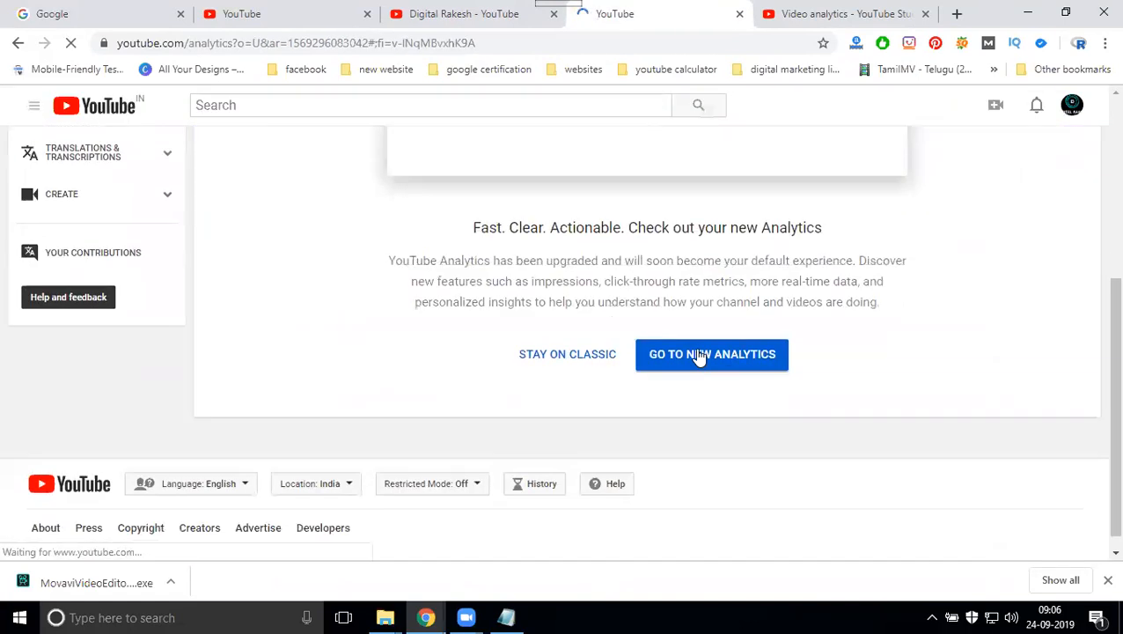
{"action": "left_click", "coordinate": [711, 353]}
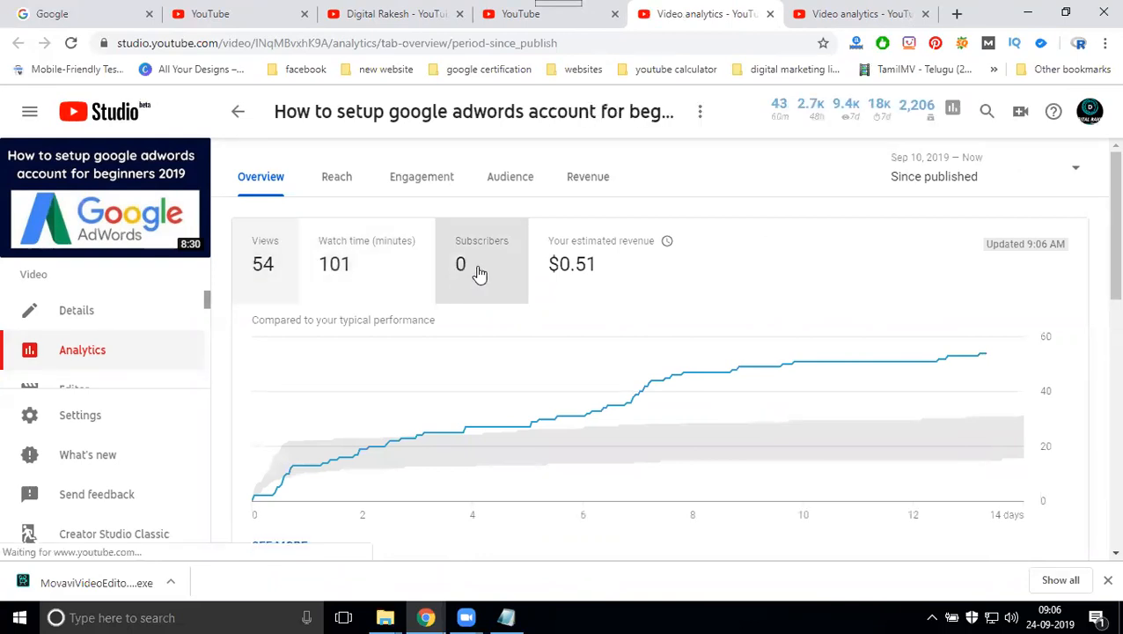
{"action": "mouse_move", "coordinate": [568, 268]}
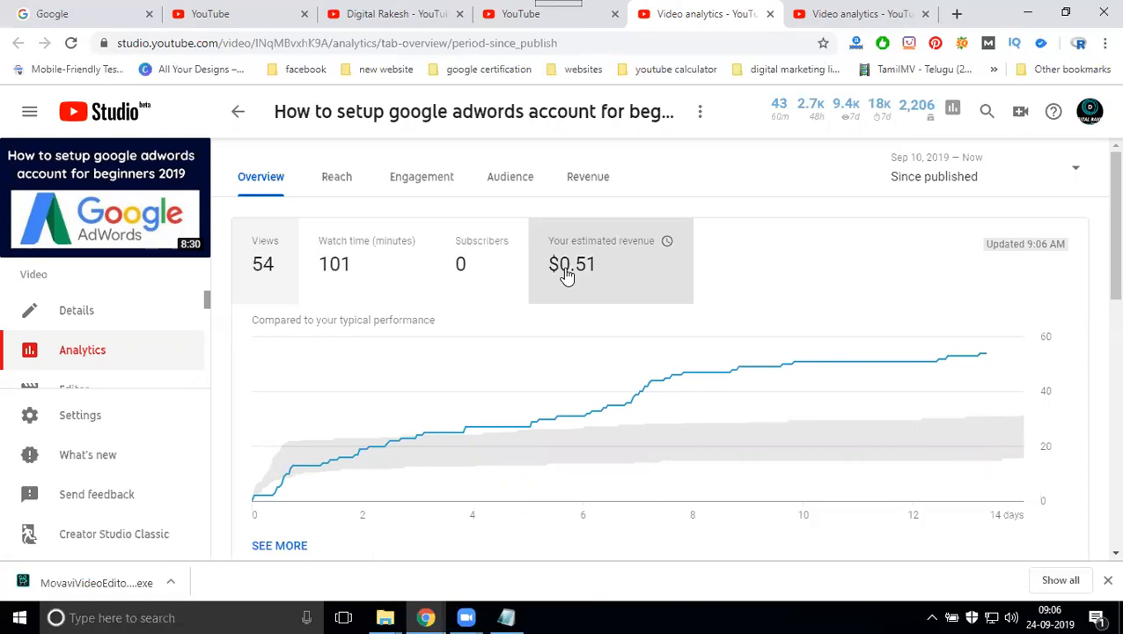
{"action": "mouse_move", "coordinate": [263, 264]}
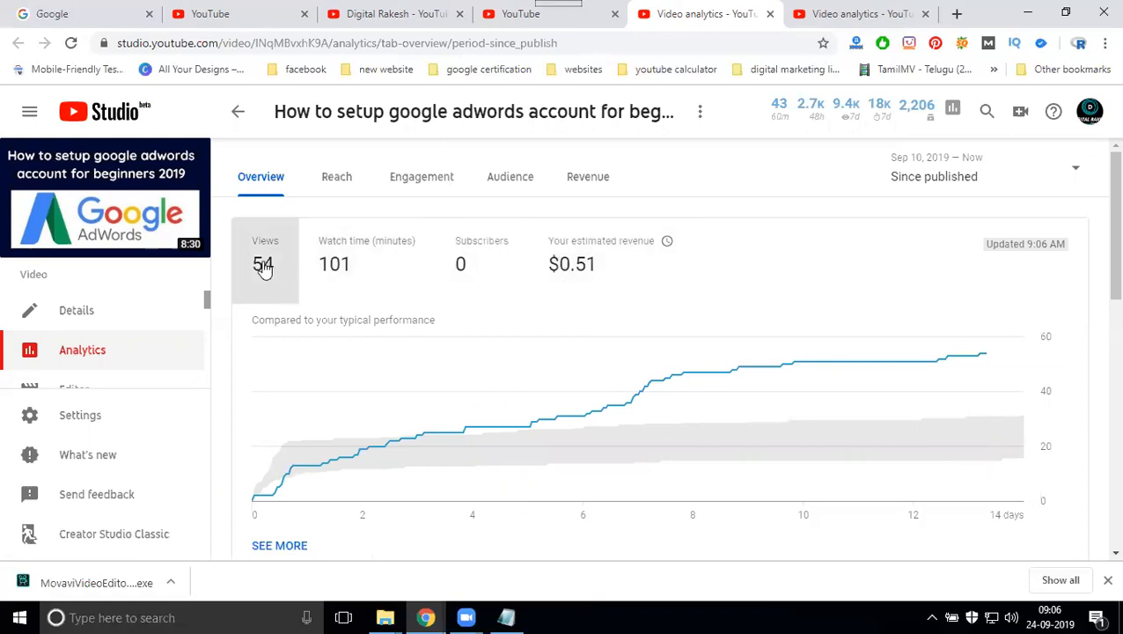
{"action": "mouse_move", "coordinate": [527, 273]}
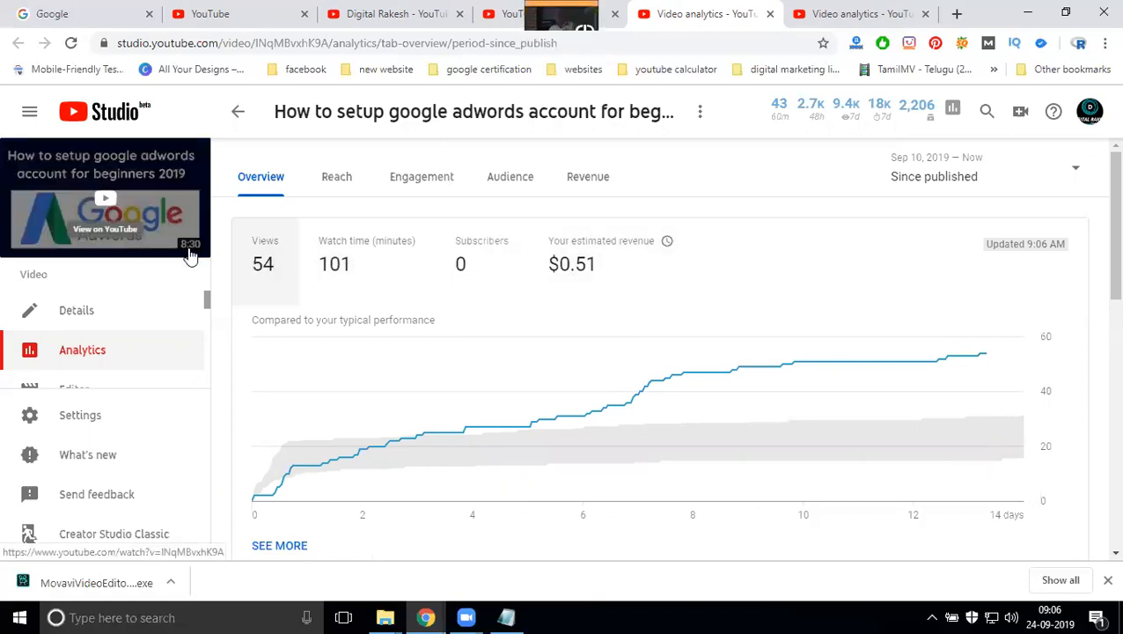
{"action": "mouse_move", "coordinate": [394, 291]}
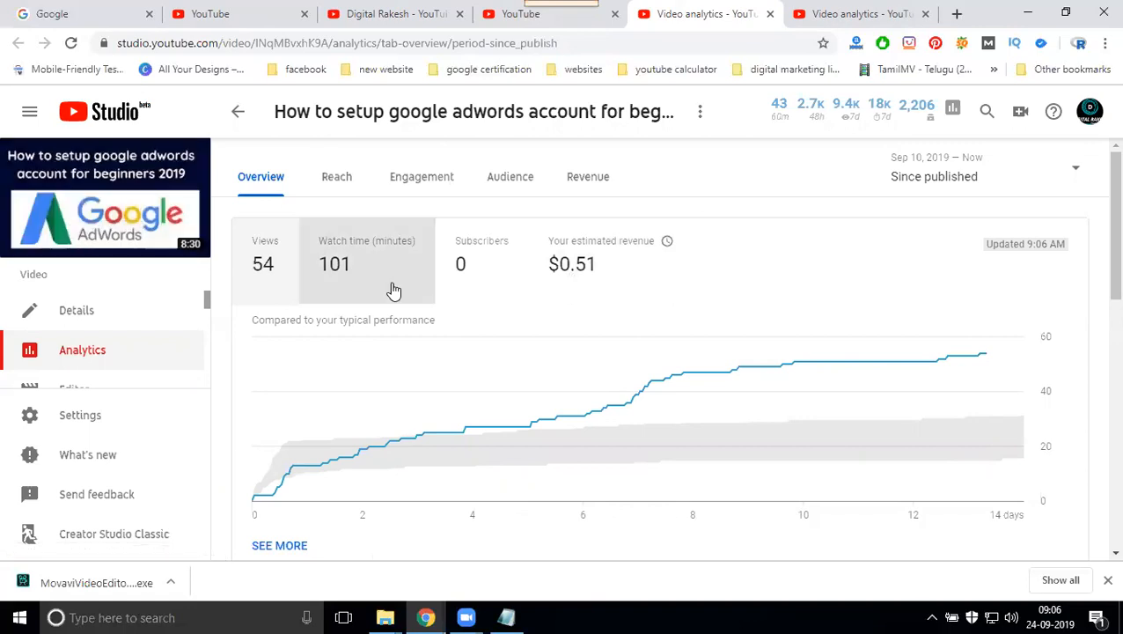
{"action": "mouse_move", "coordinate": [264, 264]}
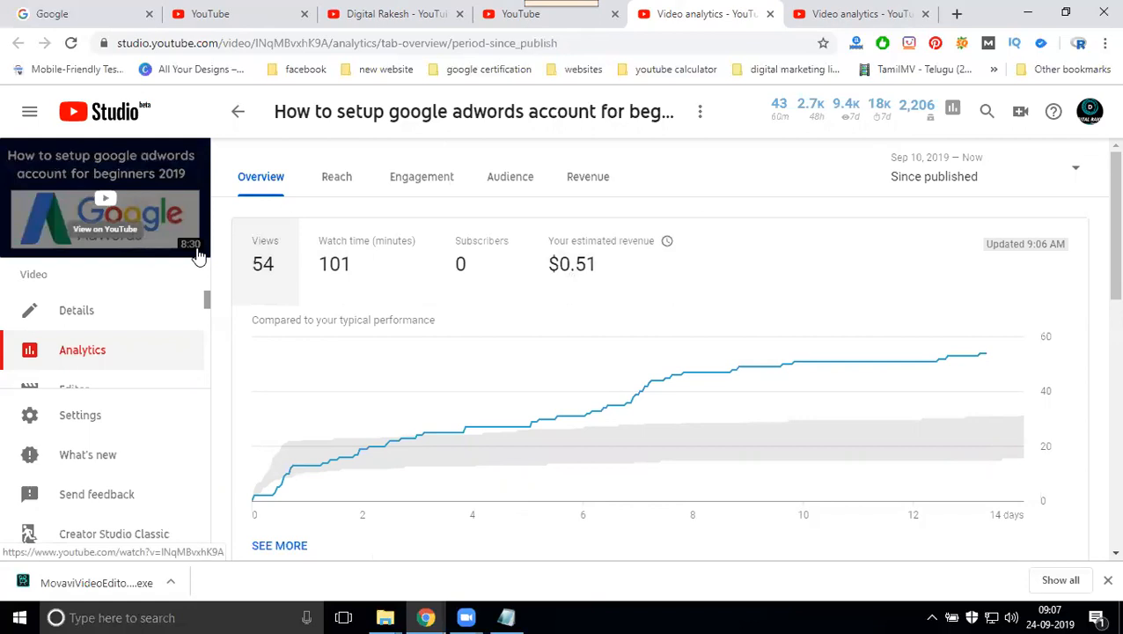
{"action": "mouse_move", "coordinate": [377, 273]}
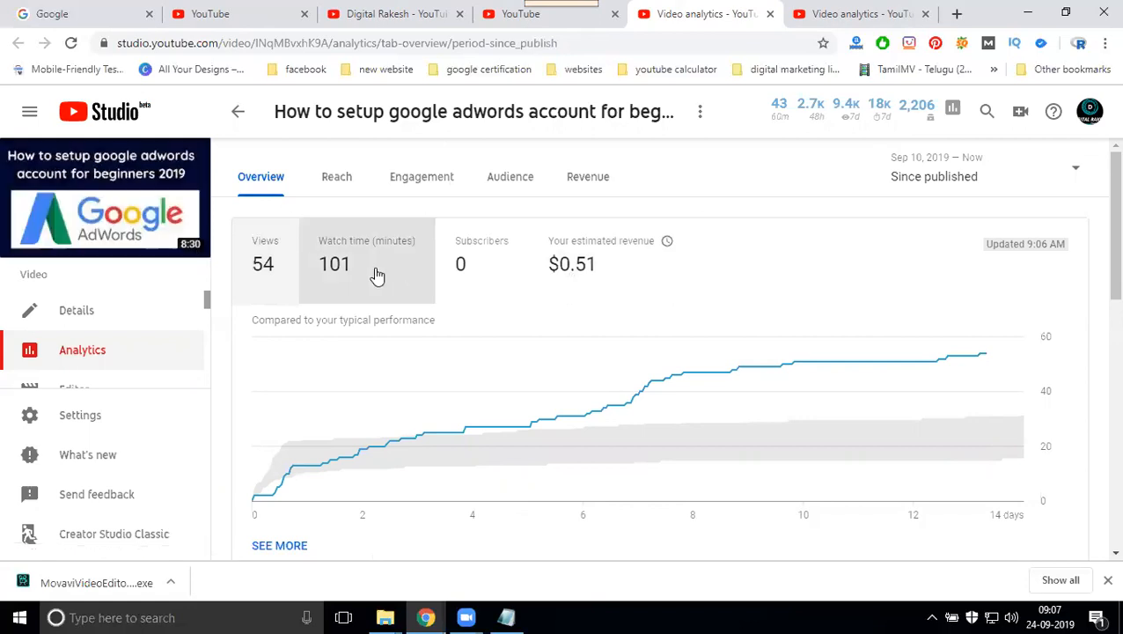
Run calc, compute 54 × 8 = 432, then minimize Calculator back to the analytics
{"action": "key", "text": "Win+r"}
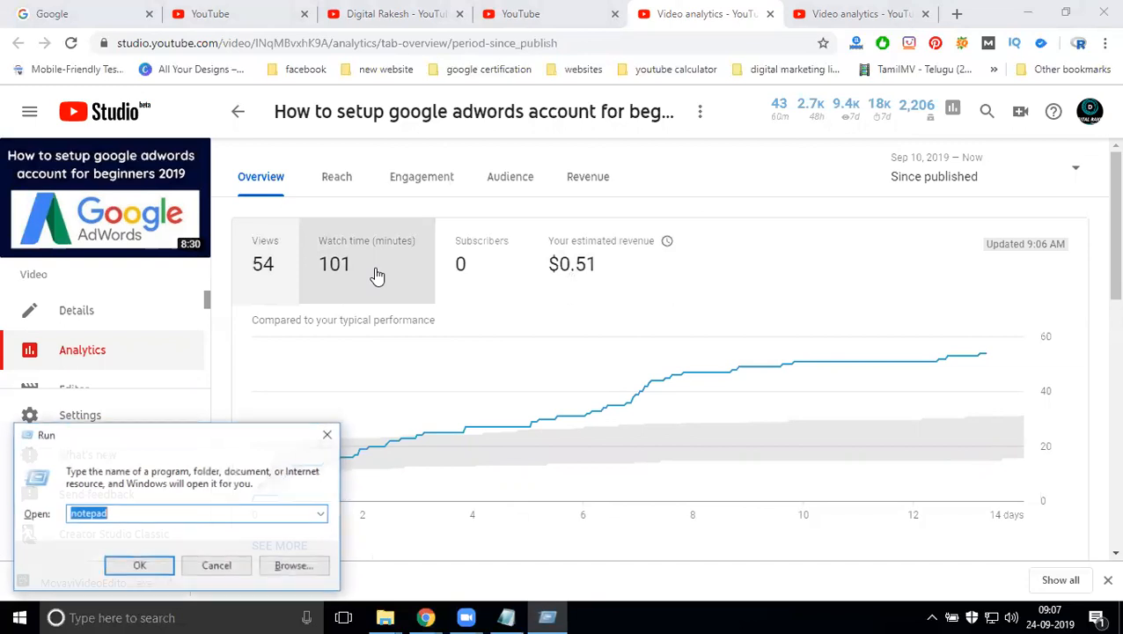
{"action": "left_click", "coordinate": [140, 565]}
{"action": "type", "text": "54"}
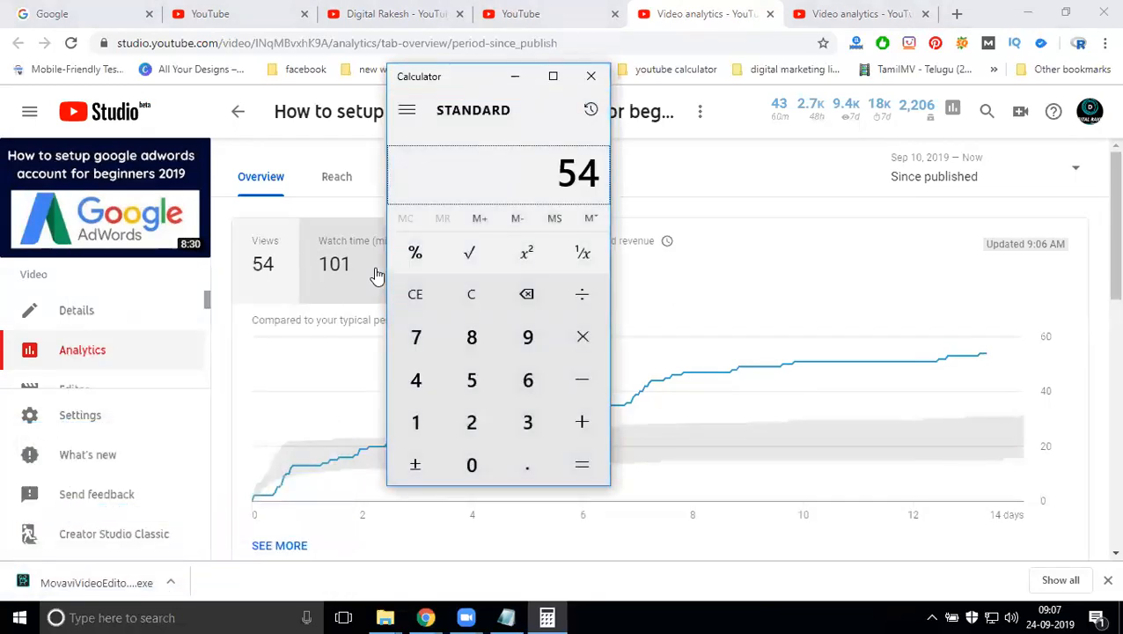
{"action": "left_click", "coordinate": [472, 337]}
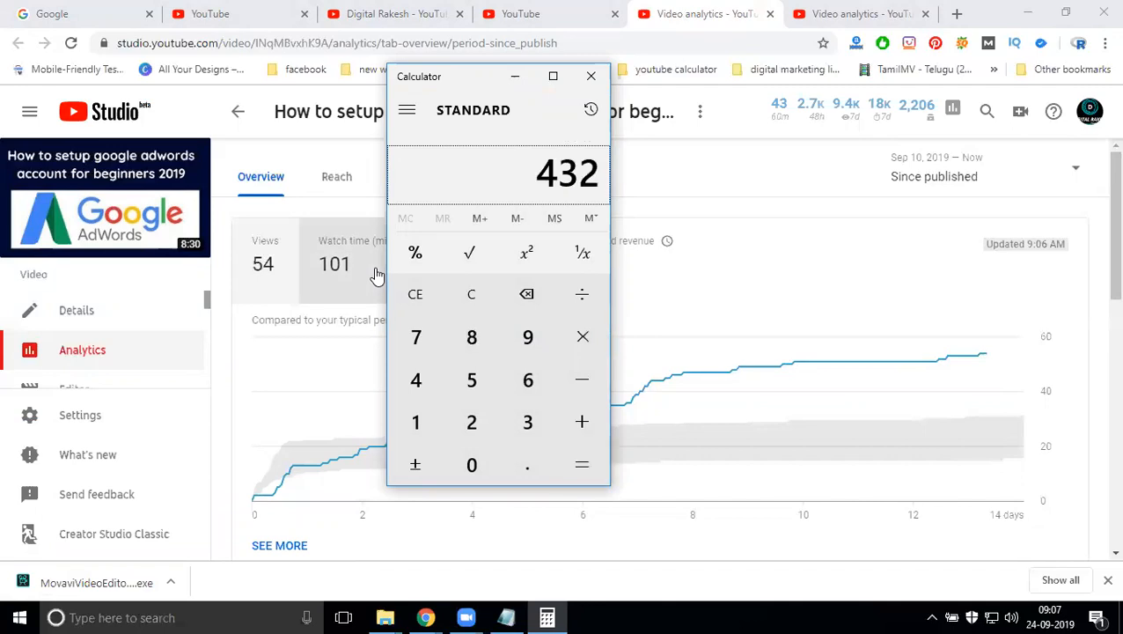
{"action": "mouse_move", "coordinate": [387, 185]}
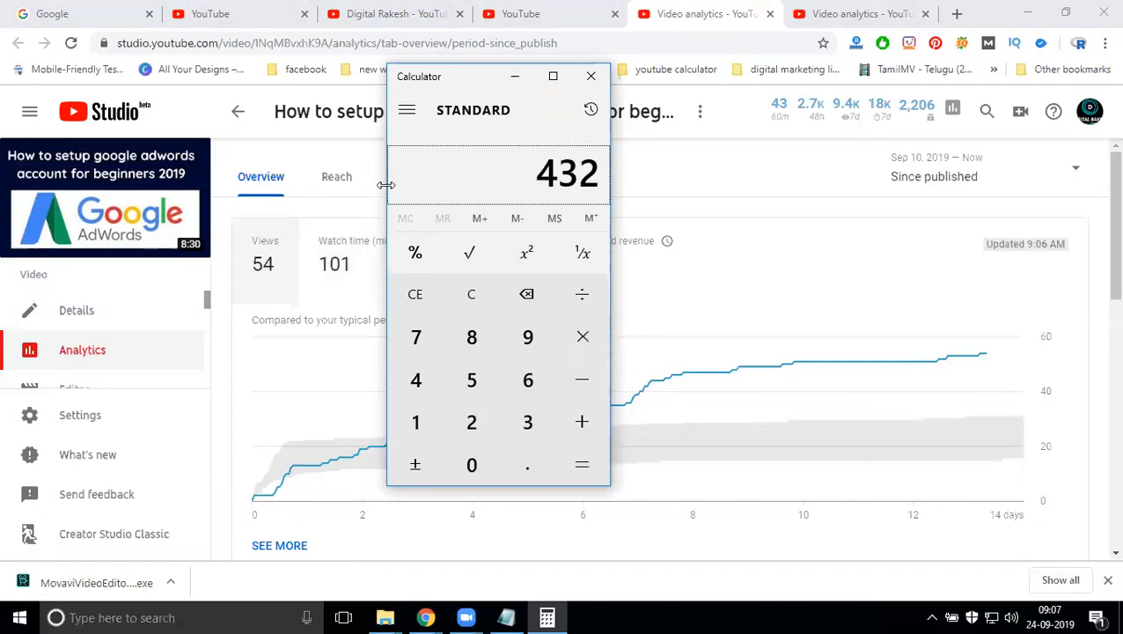
{"action": "left_click", "coordinate": [591, 76]}
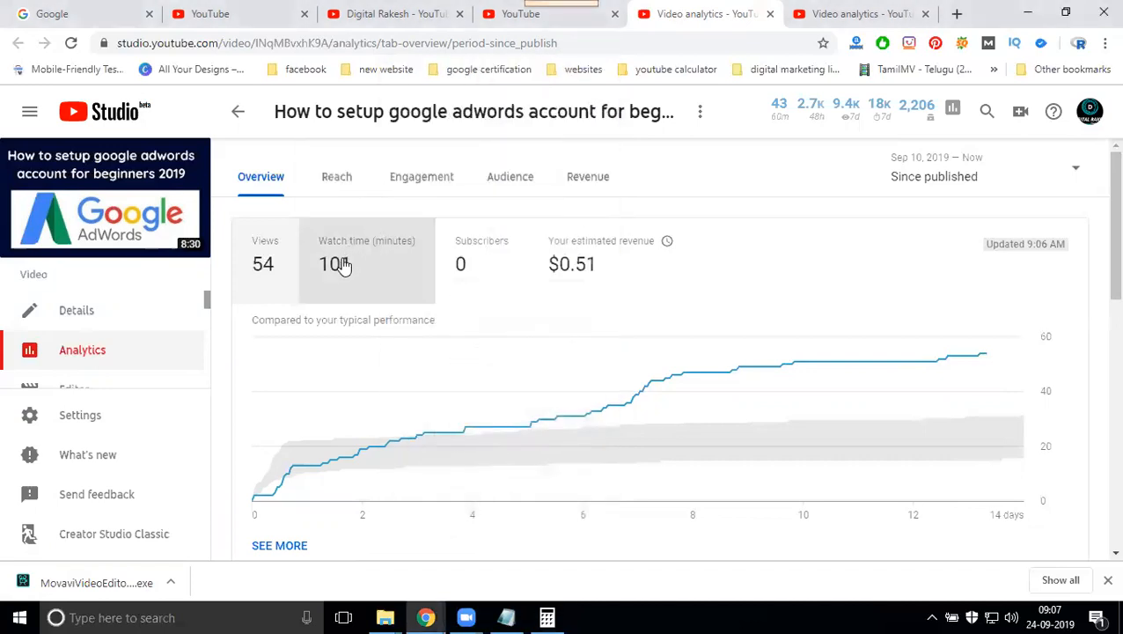
{"action": "mouse_move", "coordinate": [329, 204]}
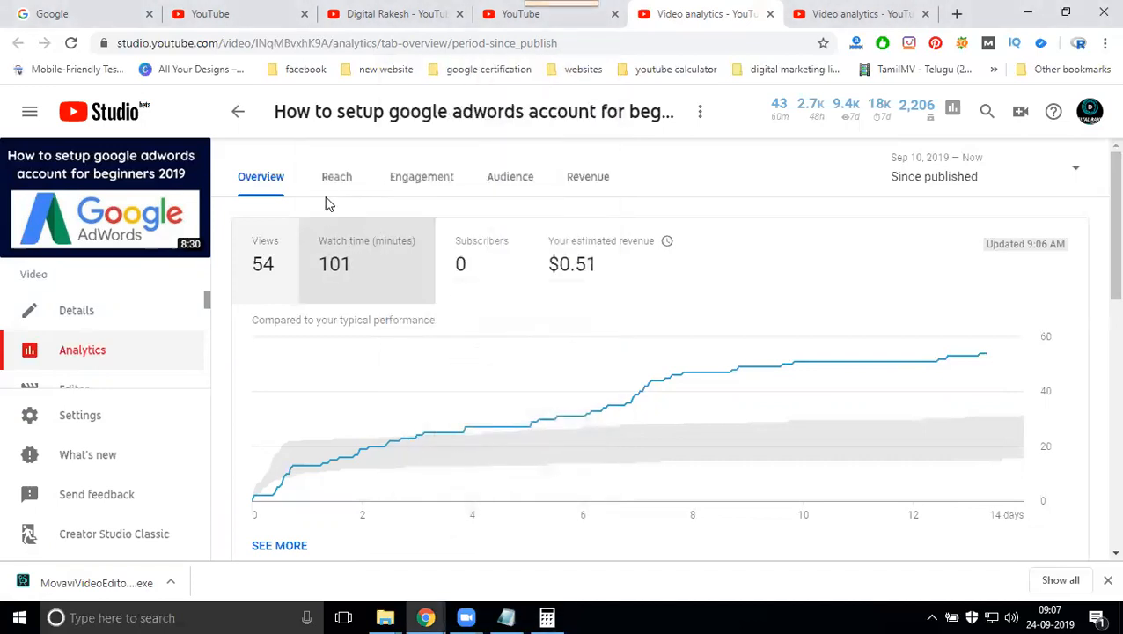
Step through Reach, Engagement and Audience to Revenue: $0.51 from 24 monetized playbacks
{"action": "left_click", "coordinate": [336, 176]}
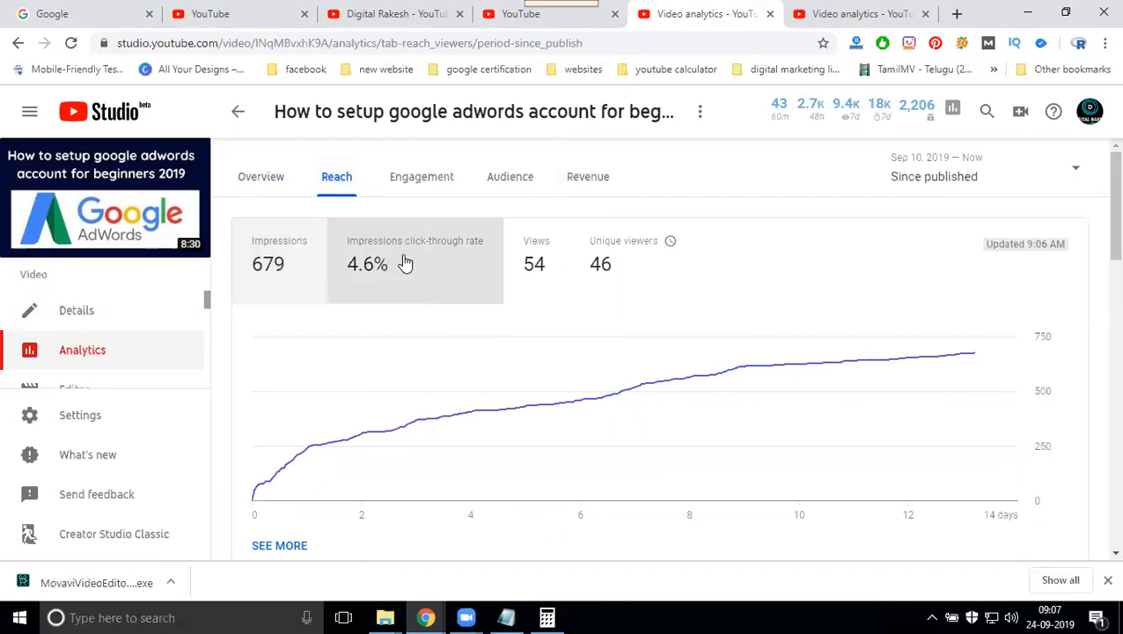
{"action": "mouse_move", "coordinate": [601, 268]}
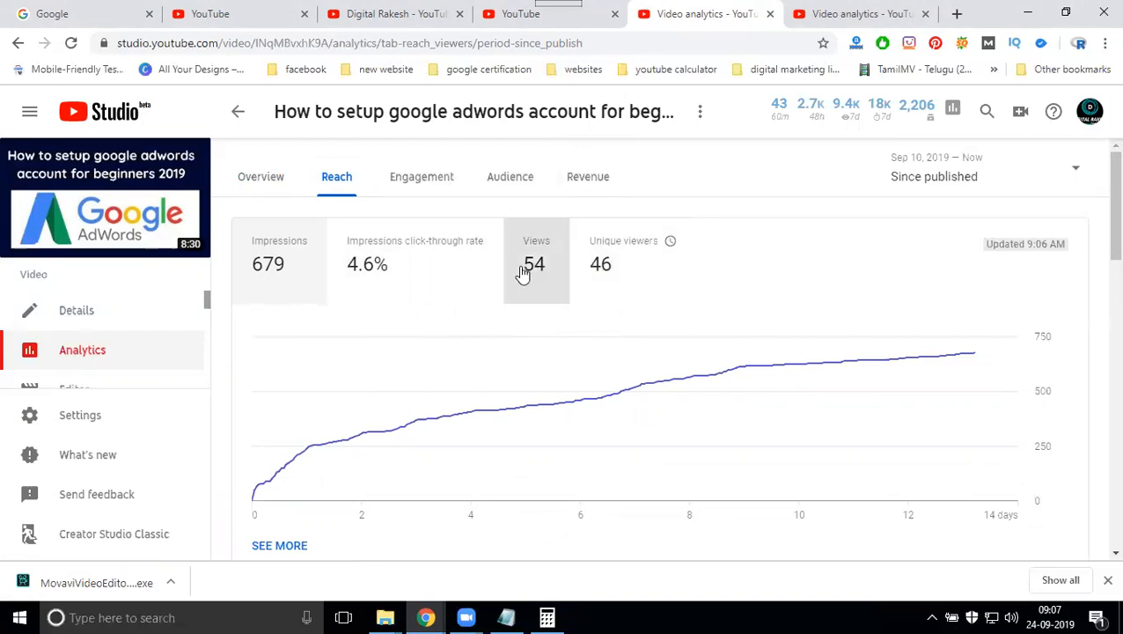
{"action": "mouse_move", "coordinate": [395, 185]}
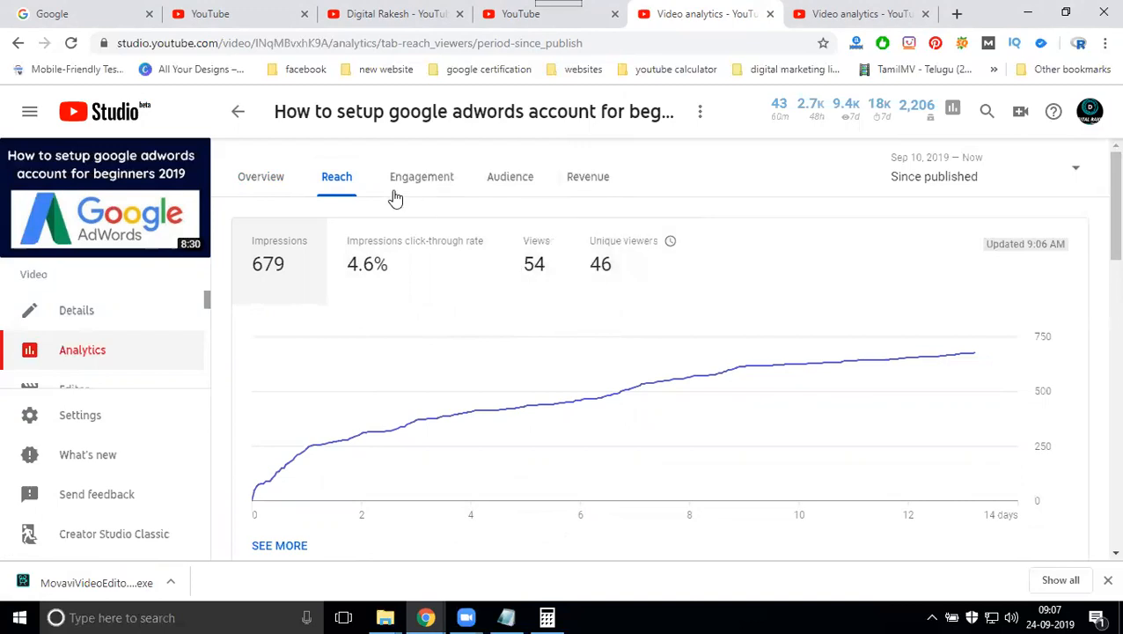
{"action": "left_click", "coordinate": [422, 176]}
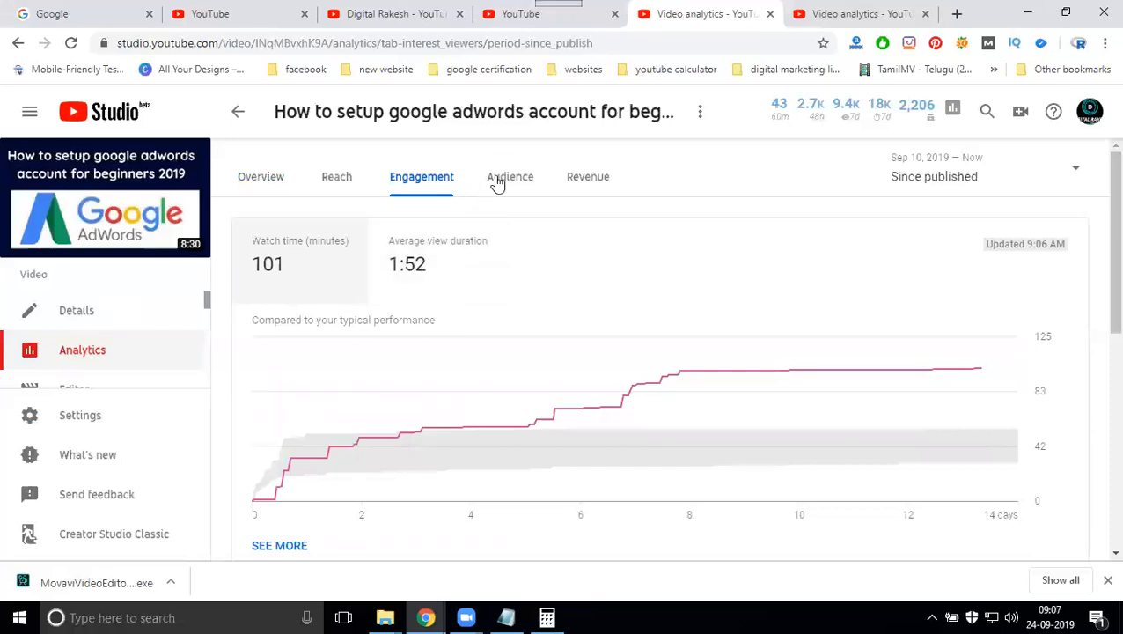
{"action": "left_click", "coordinate": [510, 176]}
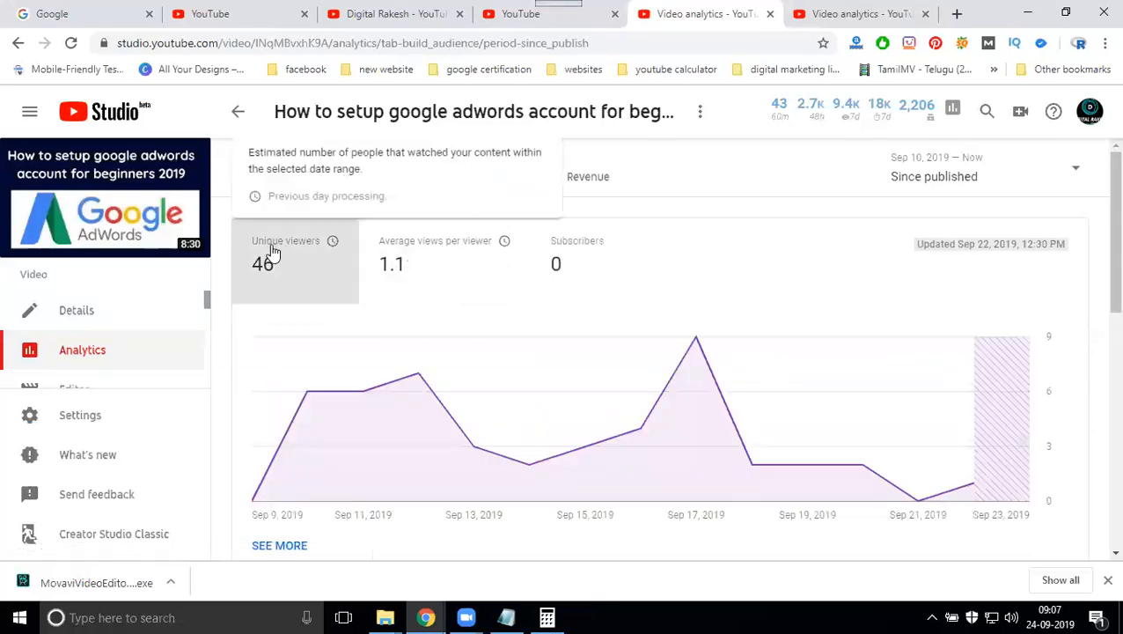
{"action": "mouse_move", "coordinate": [470, 268]}
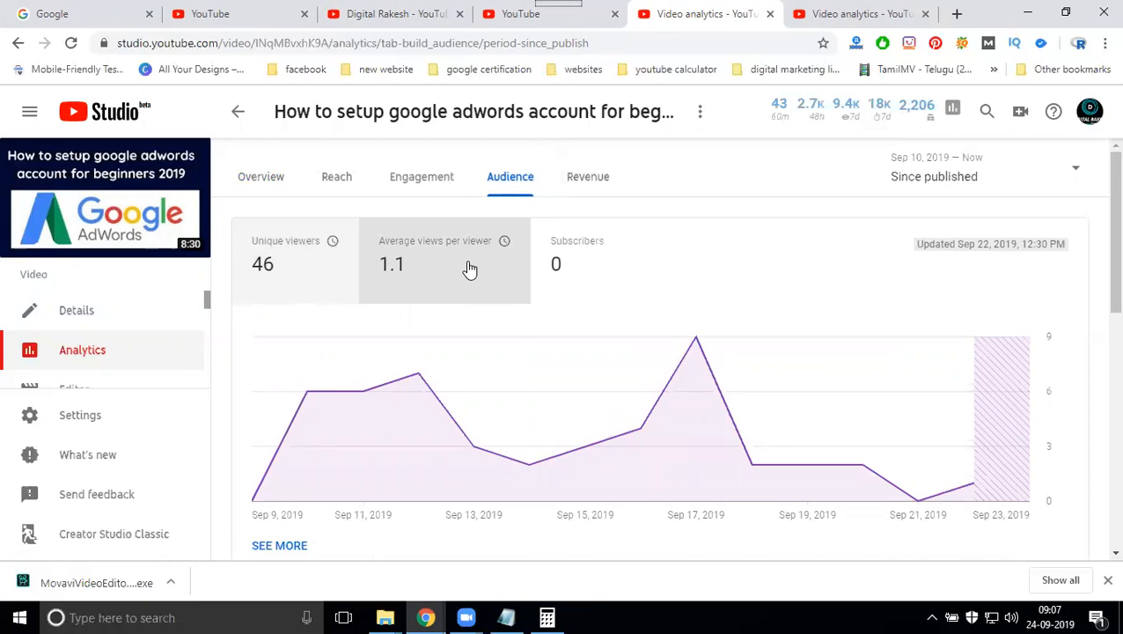
{"action": "left_click", "coordinate": [588, 176]}
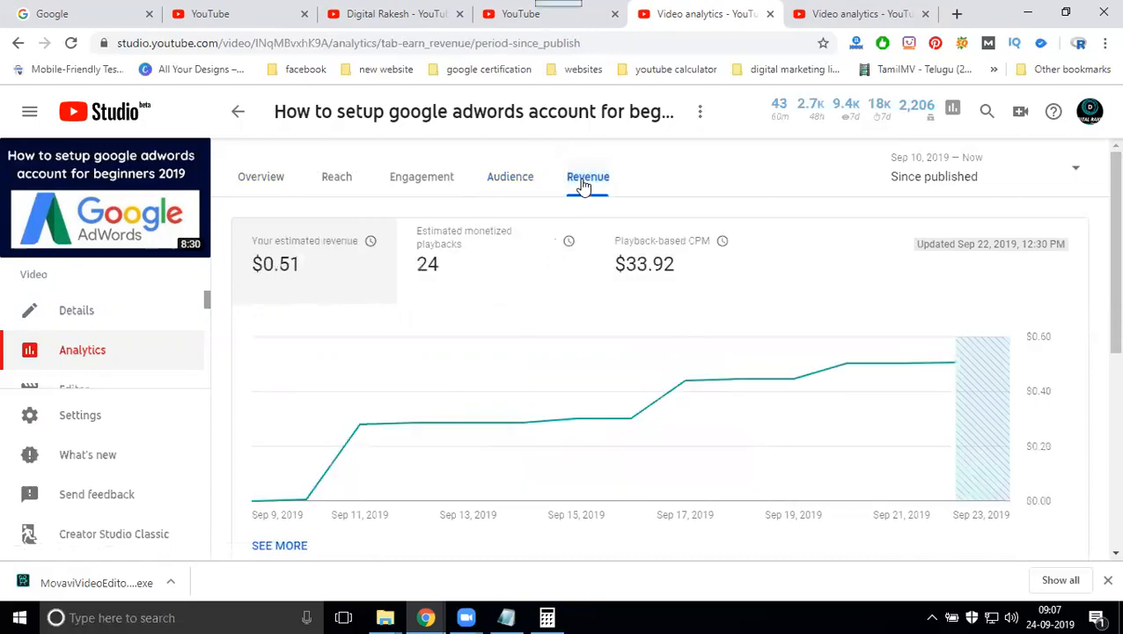
{"action": "mouse_move", "coordinate": [244, 182]}
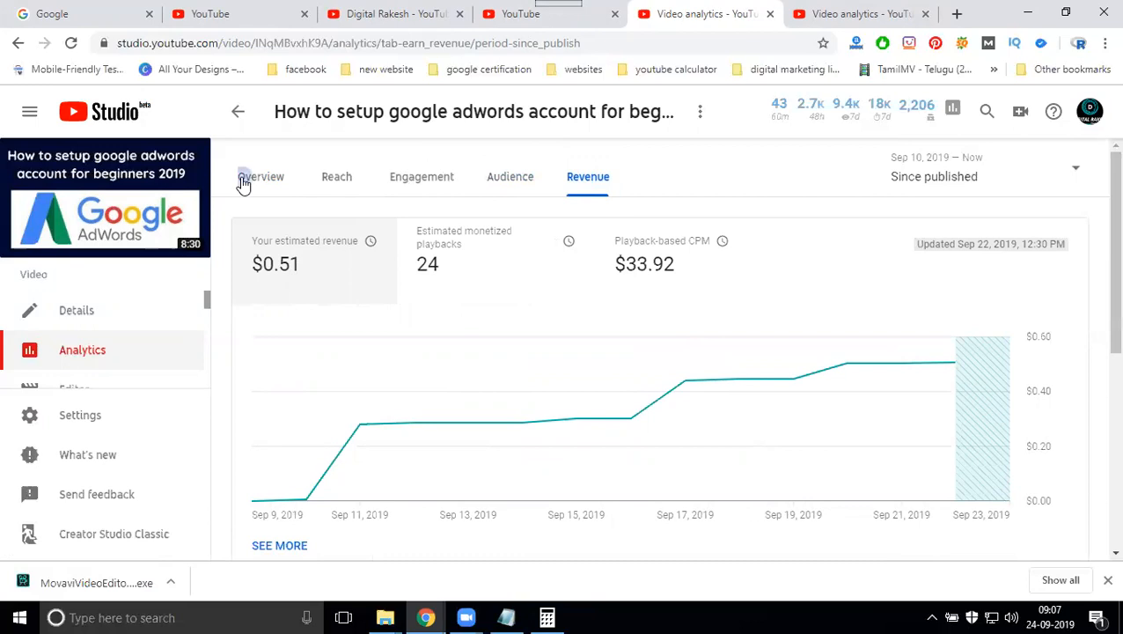
Return to Overview showing 54 views, 101 watch-time minutes and $0.51 revenue
{"action": "left_click", "coordinate": [261, 176]}
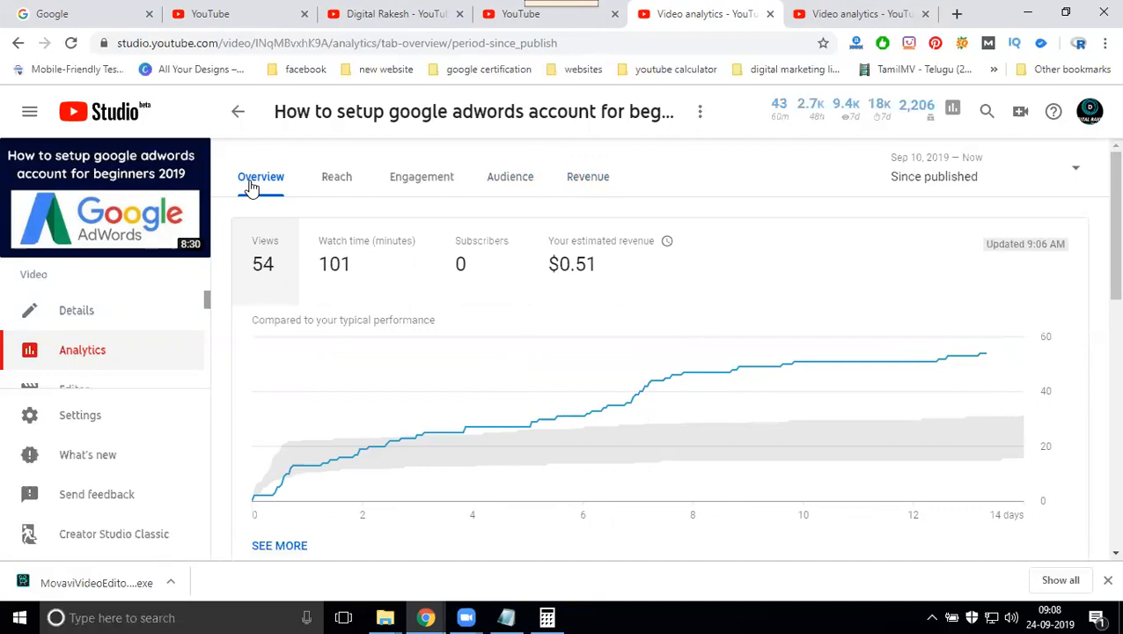
{"action": "mouse_move", "coordinate": [318, 316]}
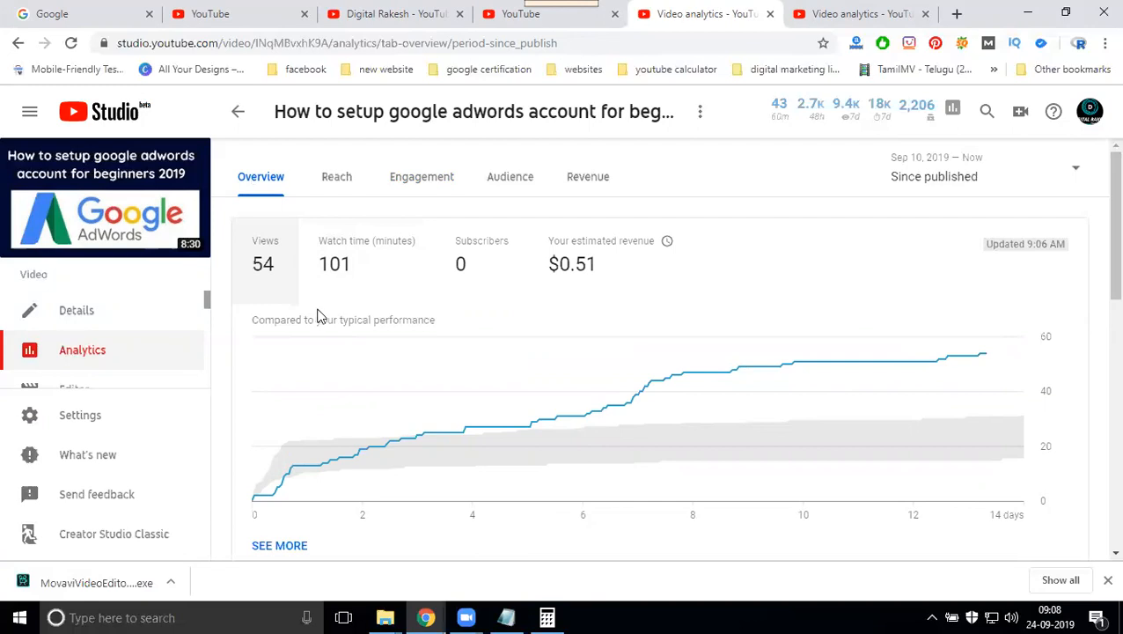
{"action": "mouse_move", "coordinate": [352, 329]}
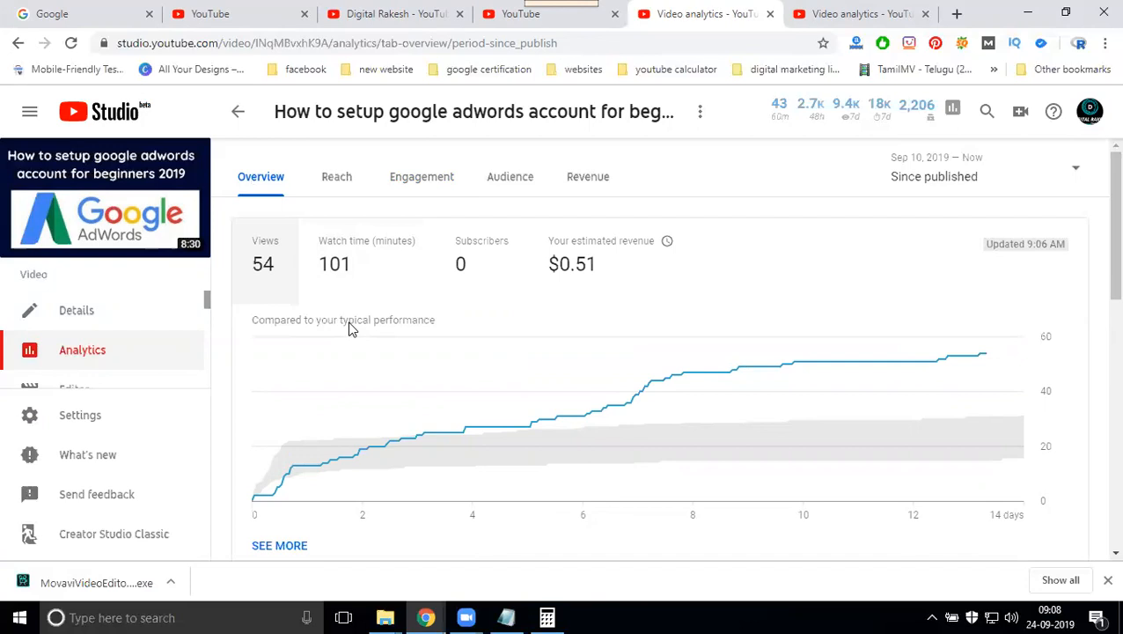